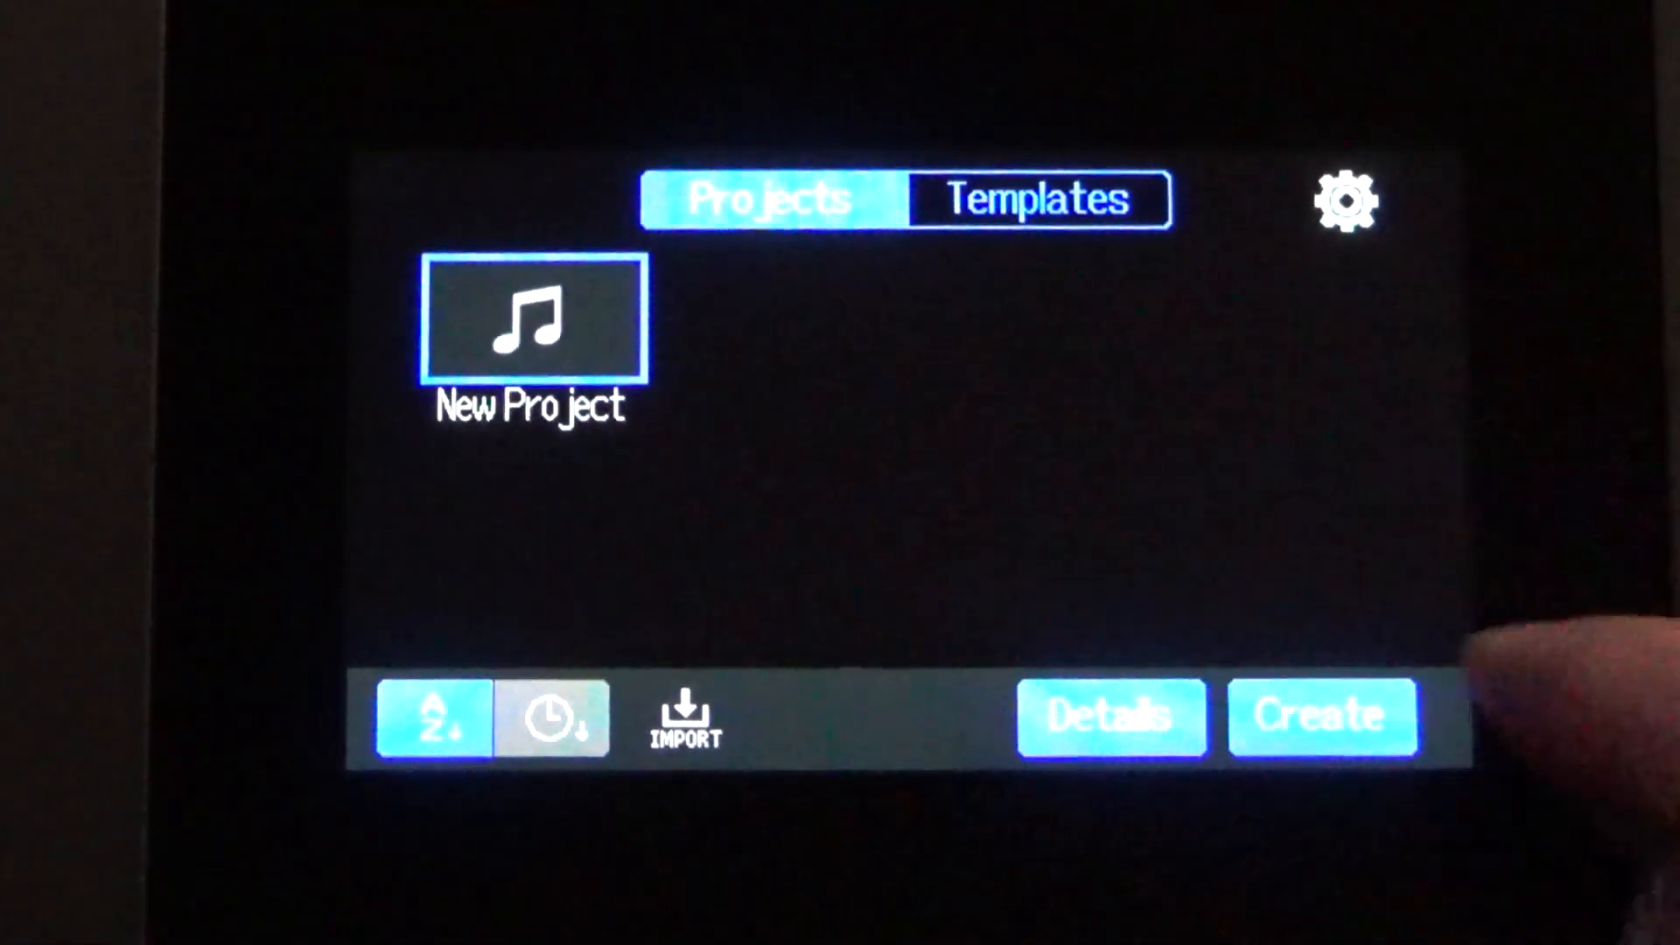
- Close the 'No SD card' warning on the recorder
click(1322, 716)
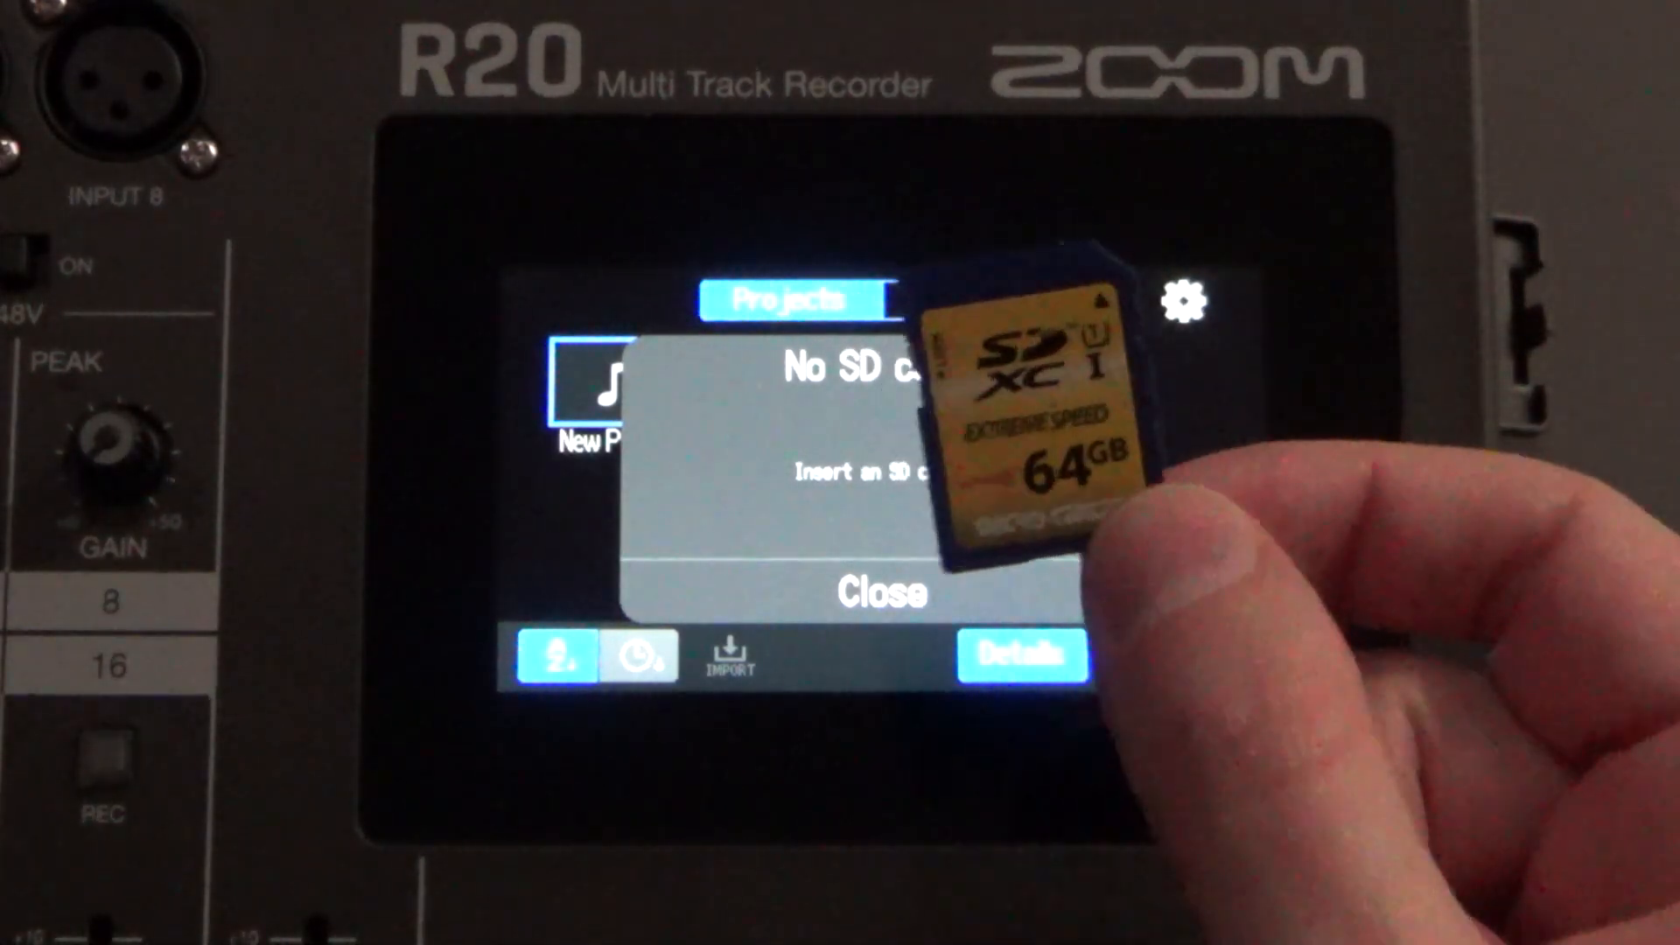
click(970, 299)
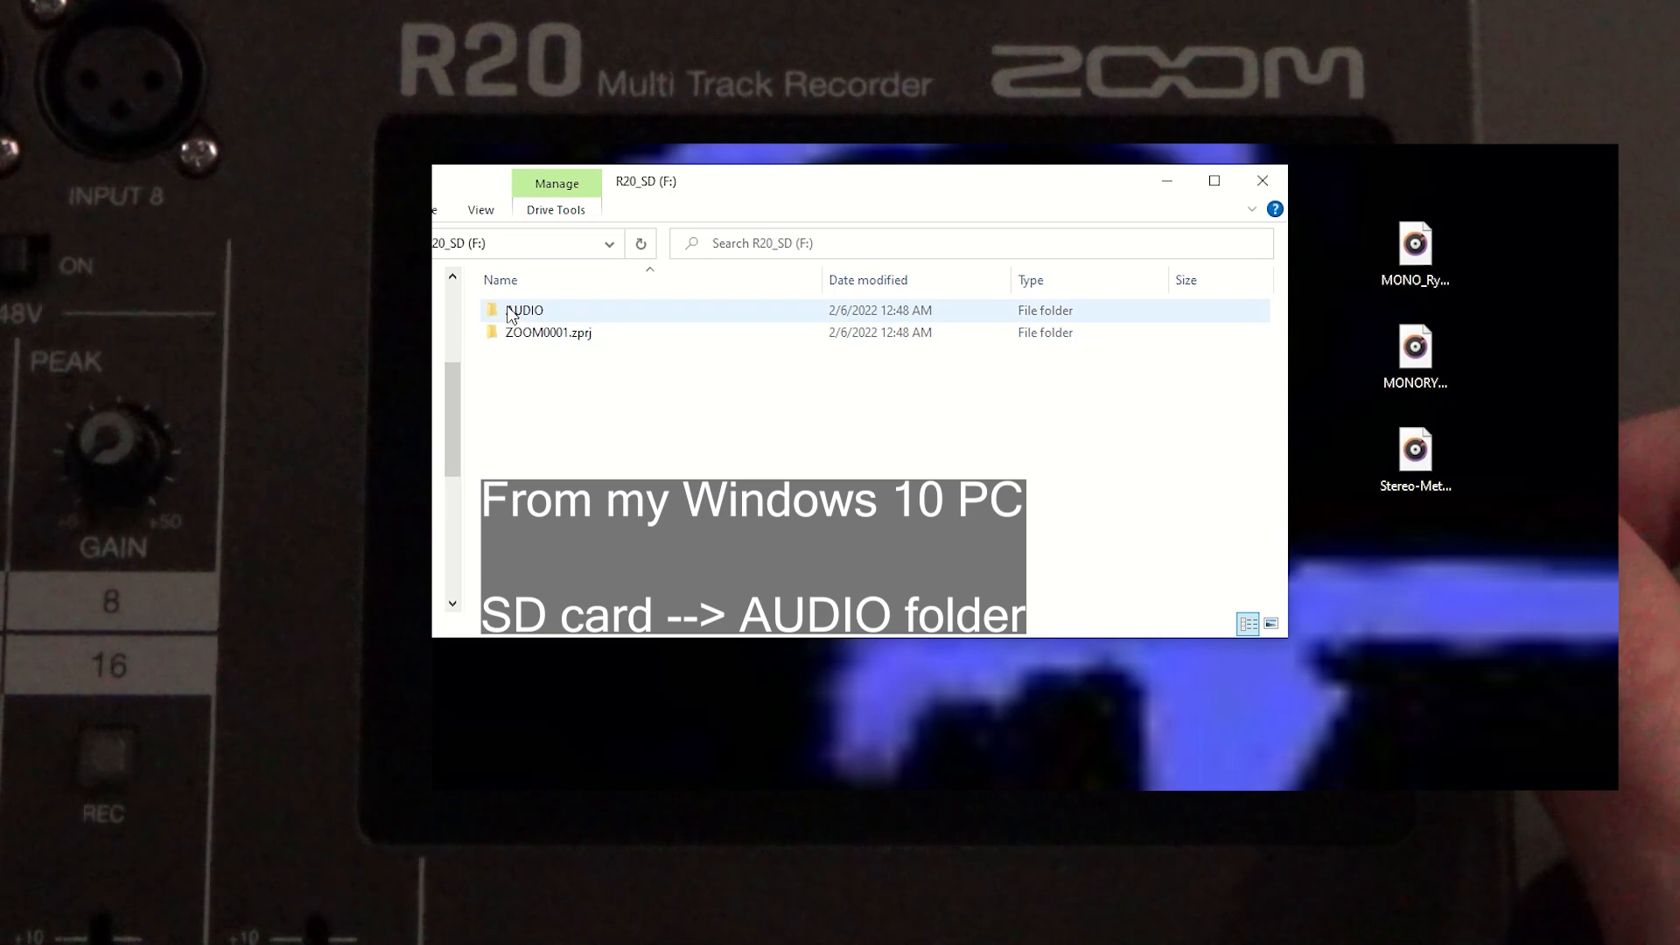
- Copy MONO_Rygar01, MONORYGAR00 and Stereo-Metroid WAVs into the SD card's AUDIO folder
double_click(524, 309)
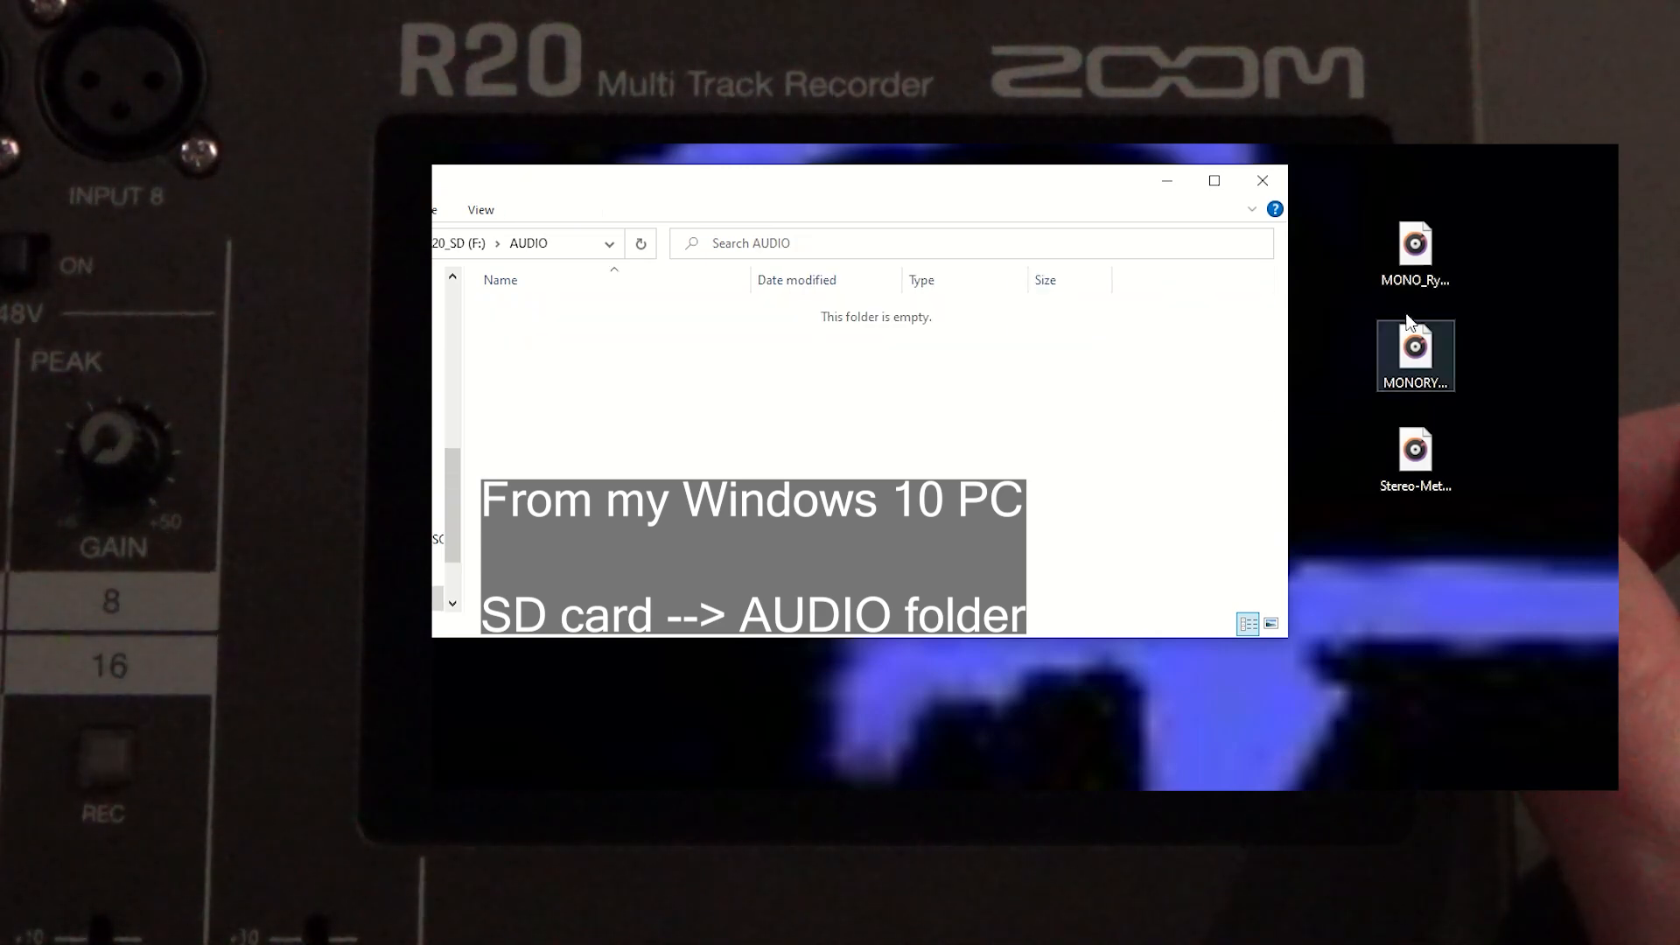
drag(1414, 257, 501, 364)
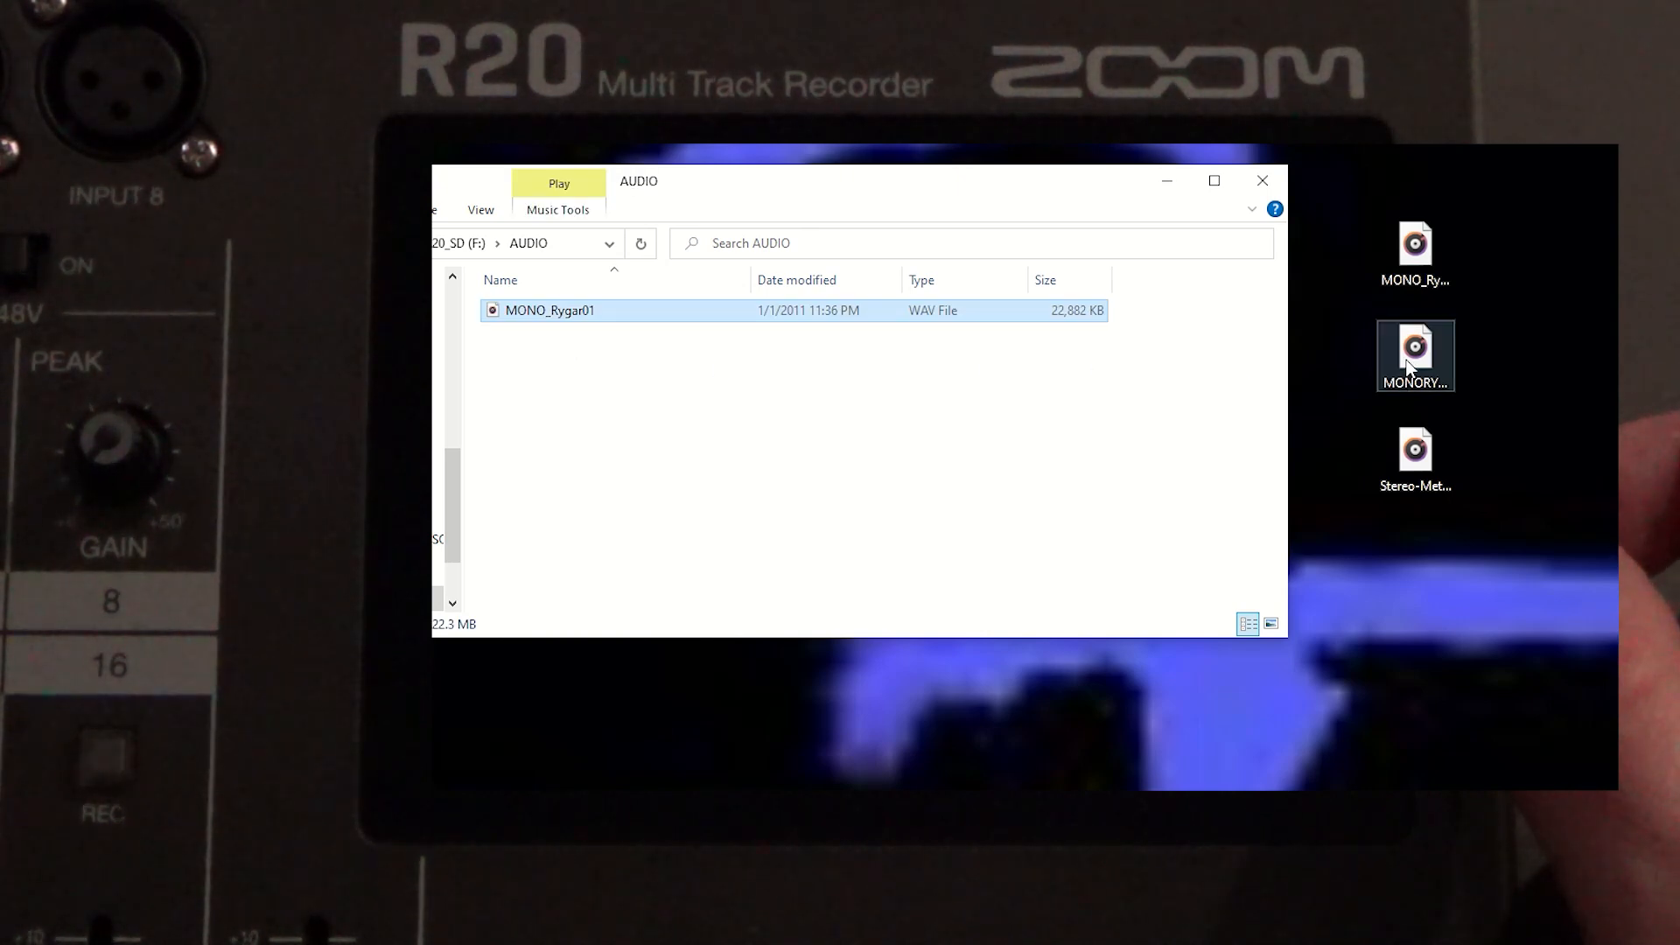
click(1414, 356)
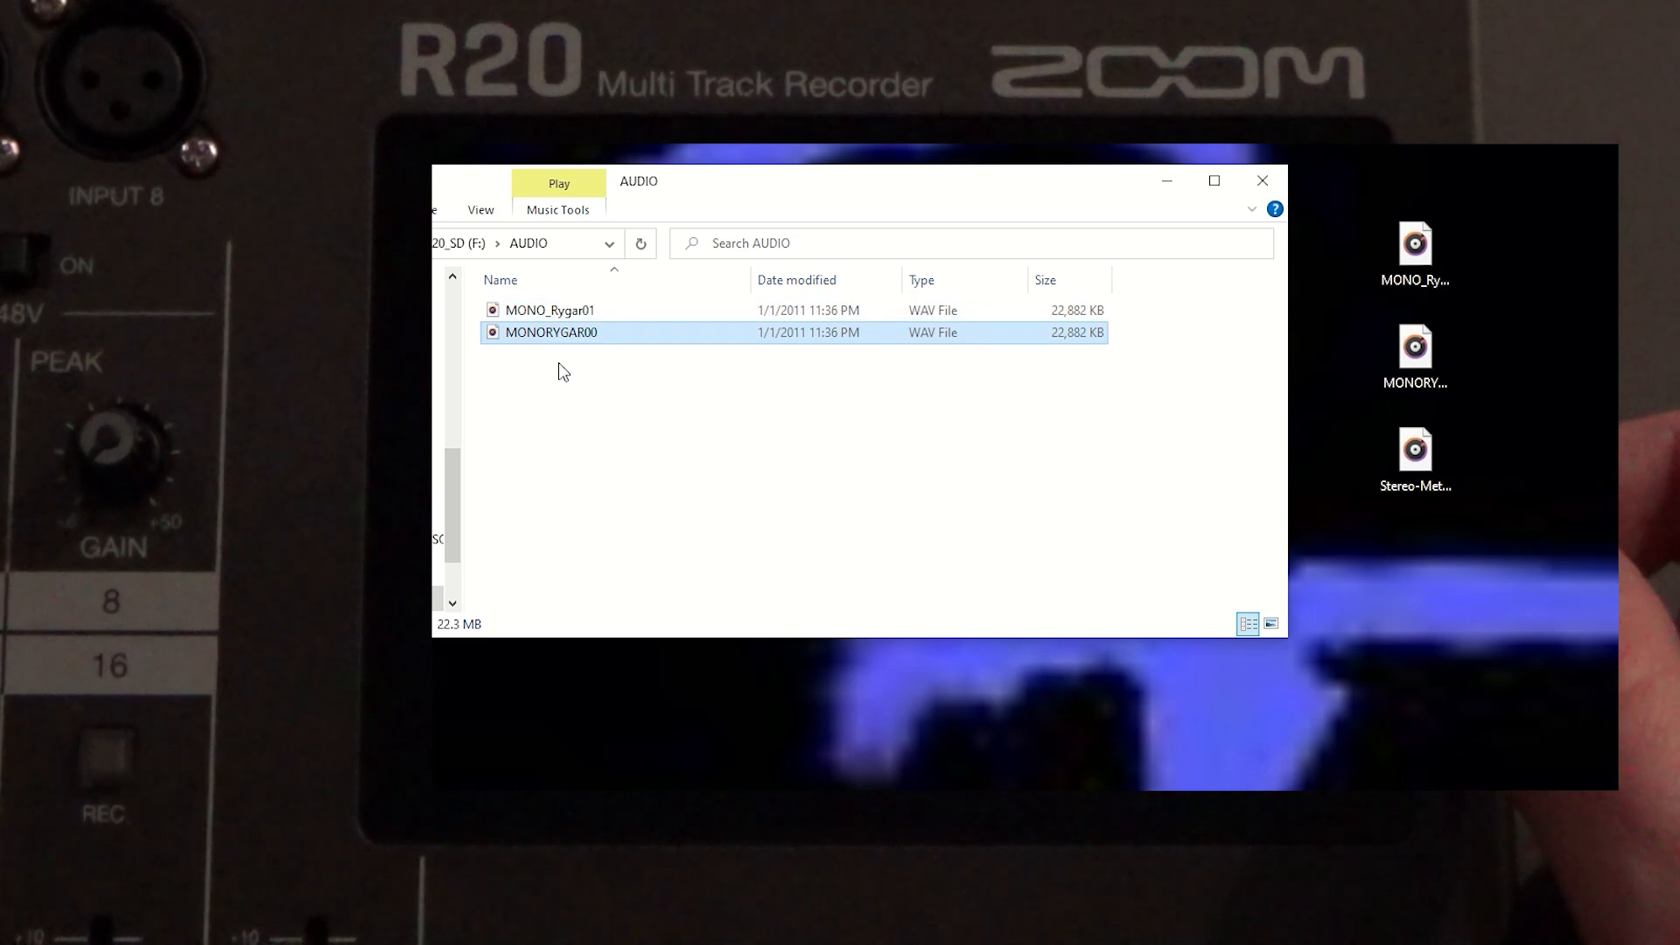
click(1414, 455)
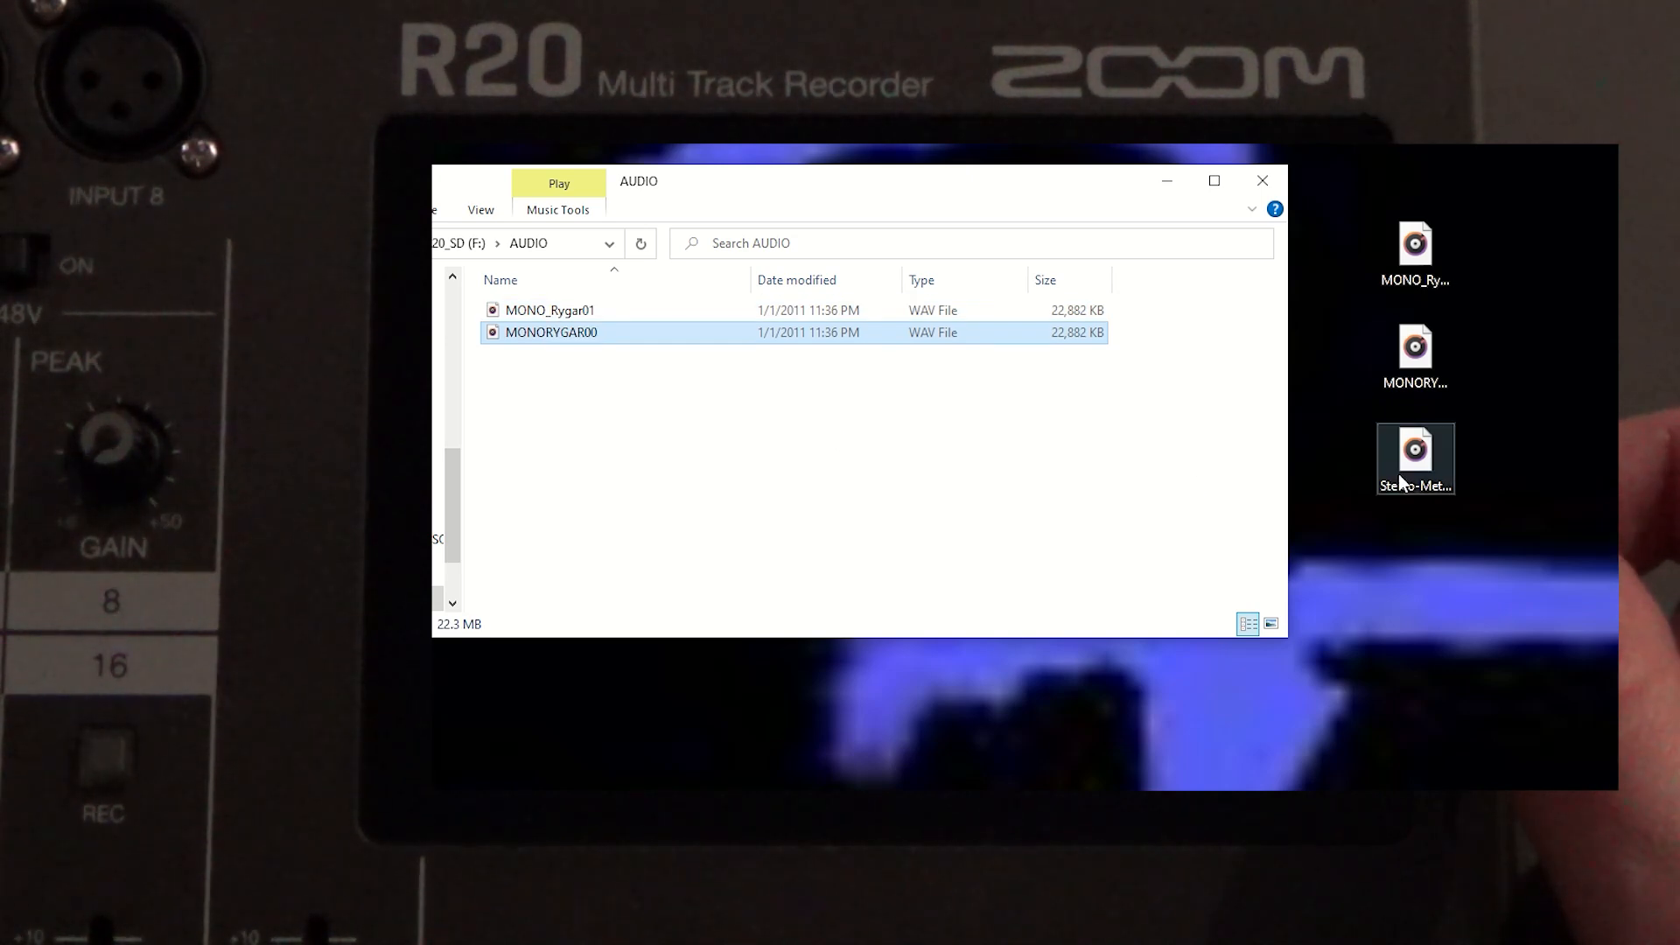
mouse_move(1414, 454)
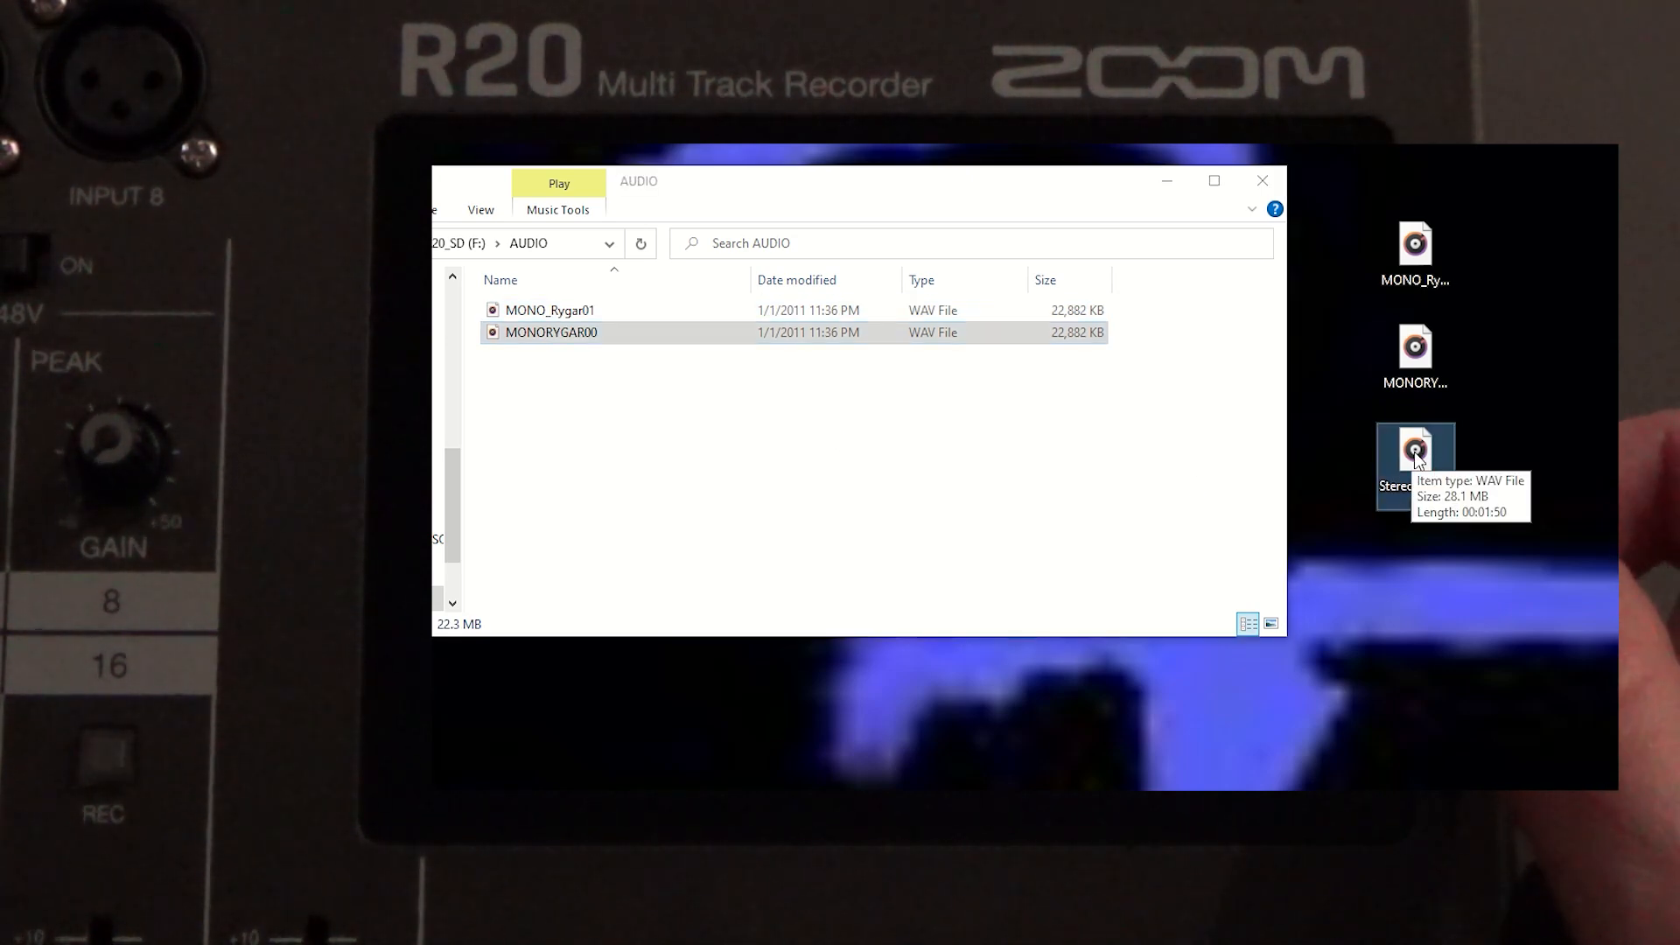
drag(1416, 449, 575, 429)
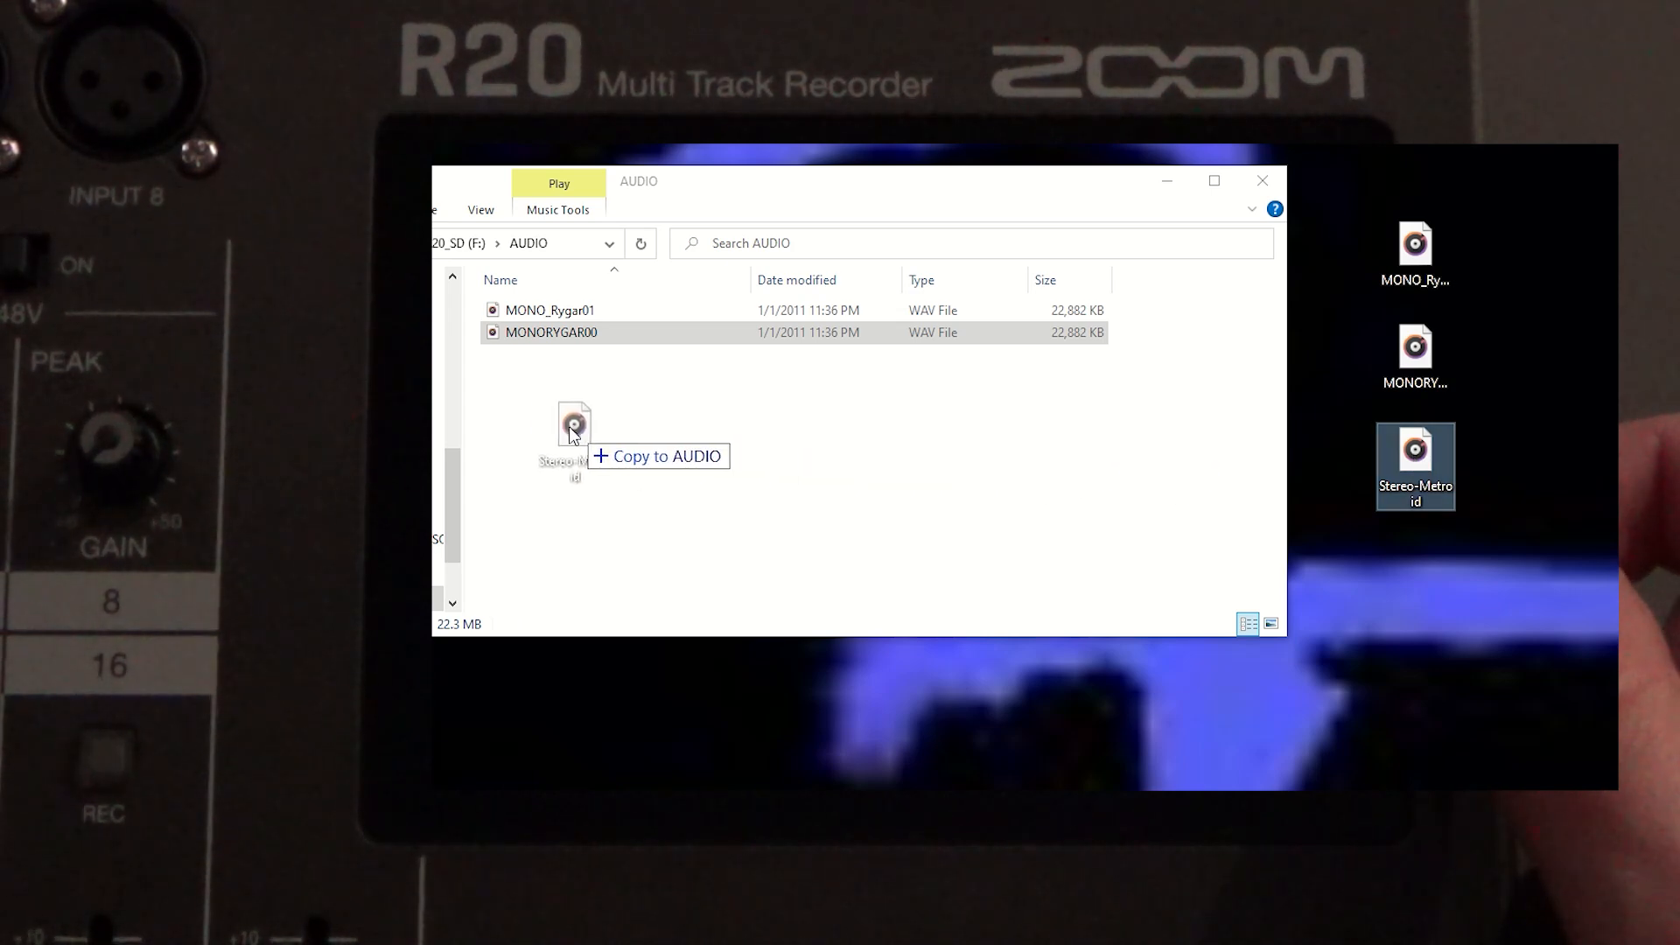
drag(1414, 467, 579, 429)
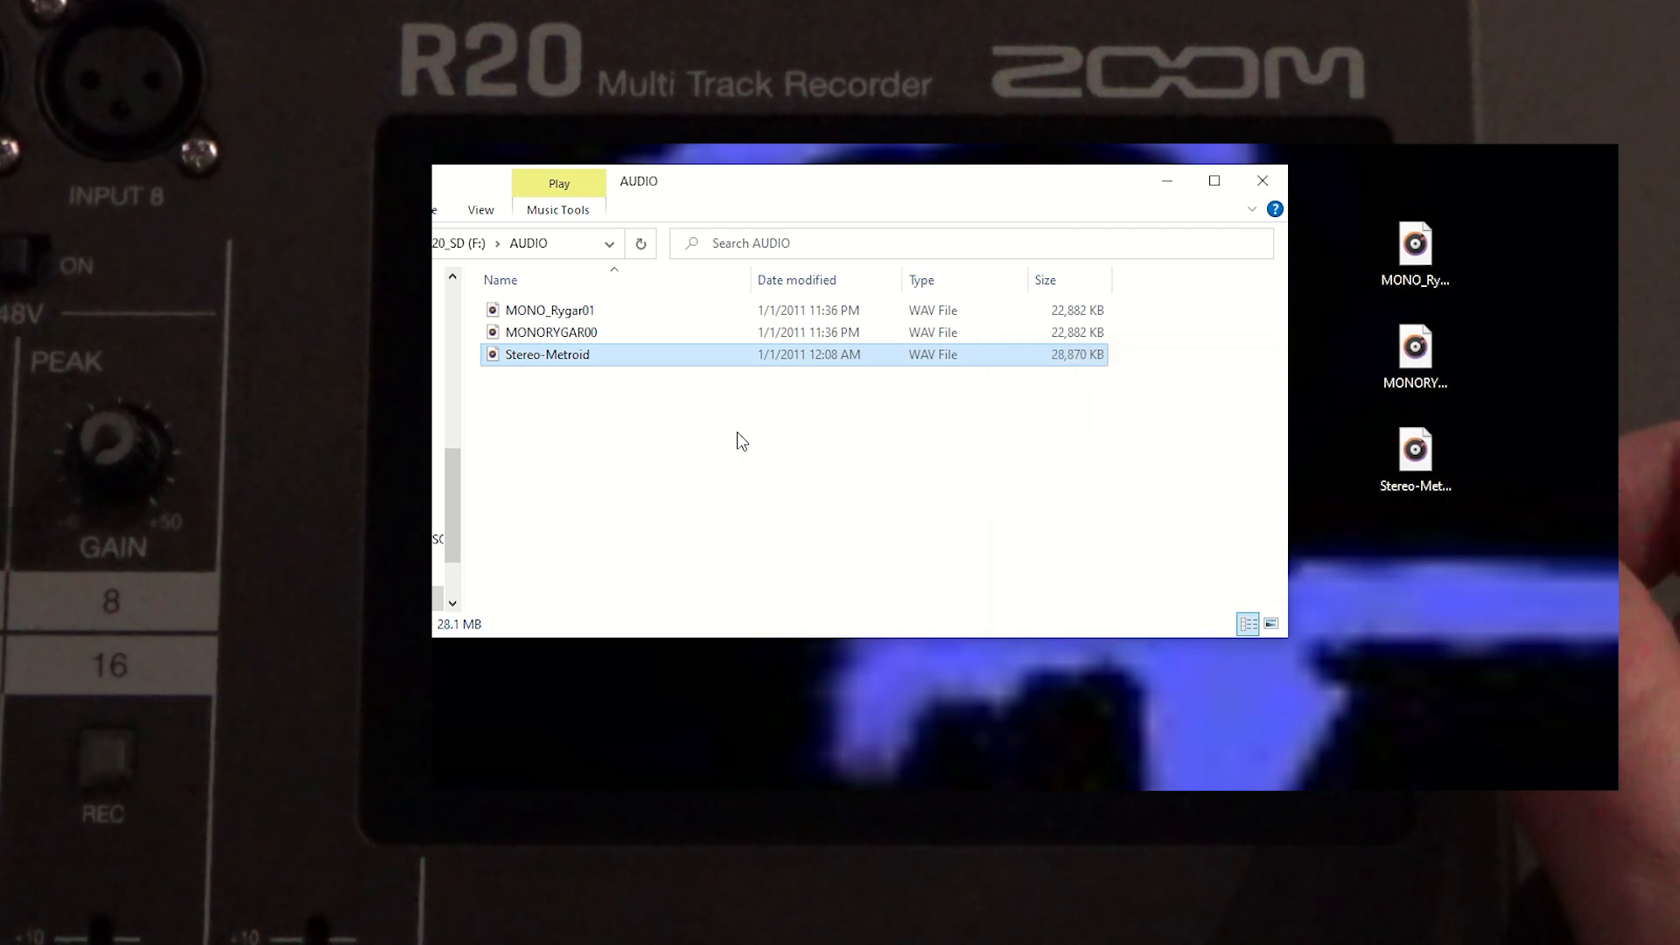
mouse_move(766, 447)
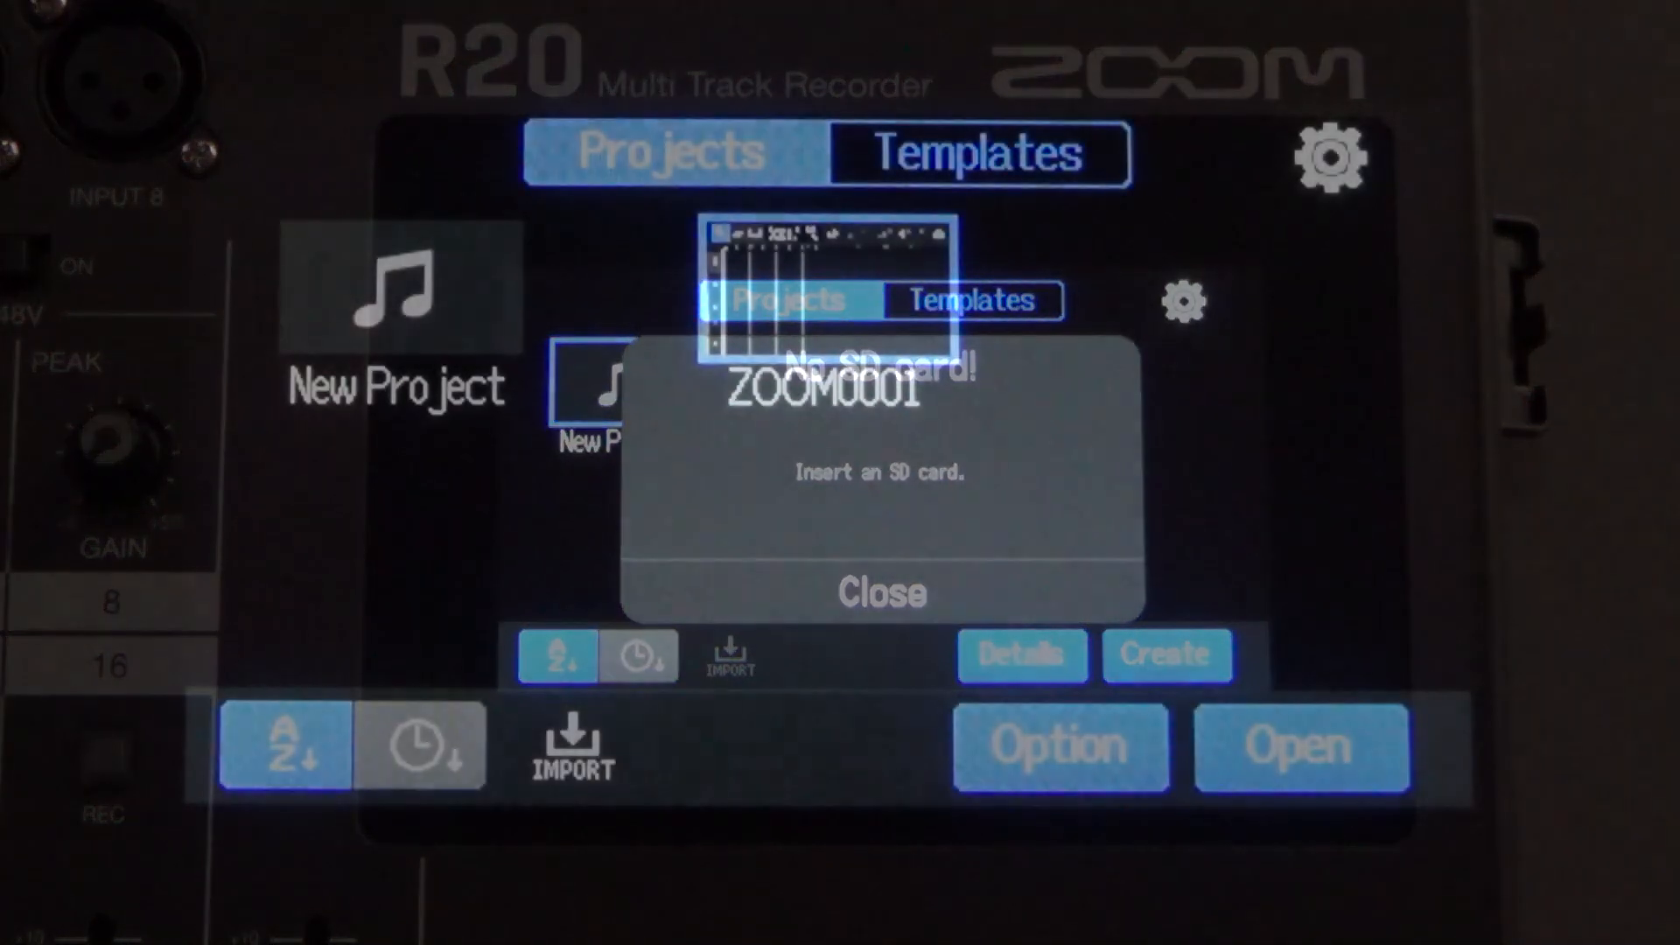
- Select and open the ZOOM0001 project
click(879, 591)
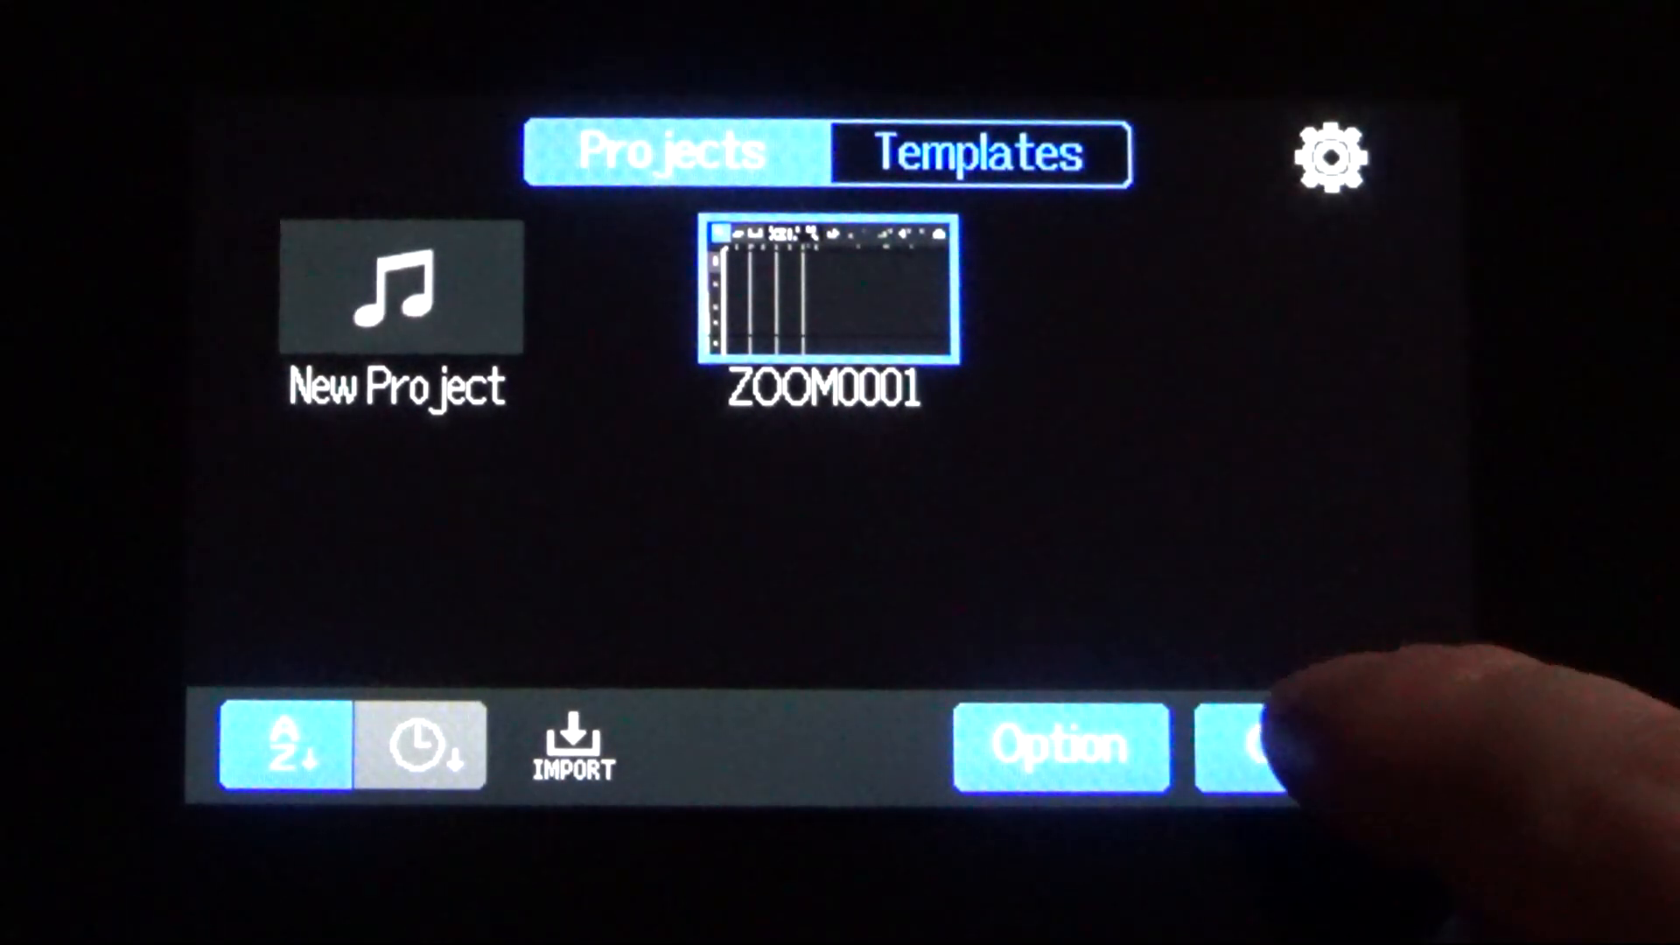
click(1275, 745)
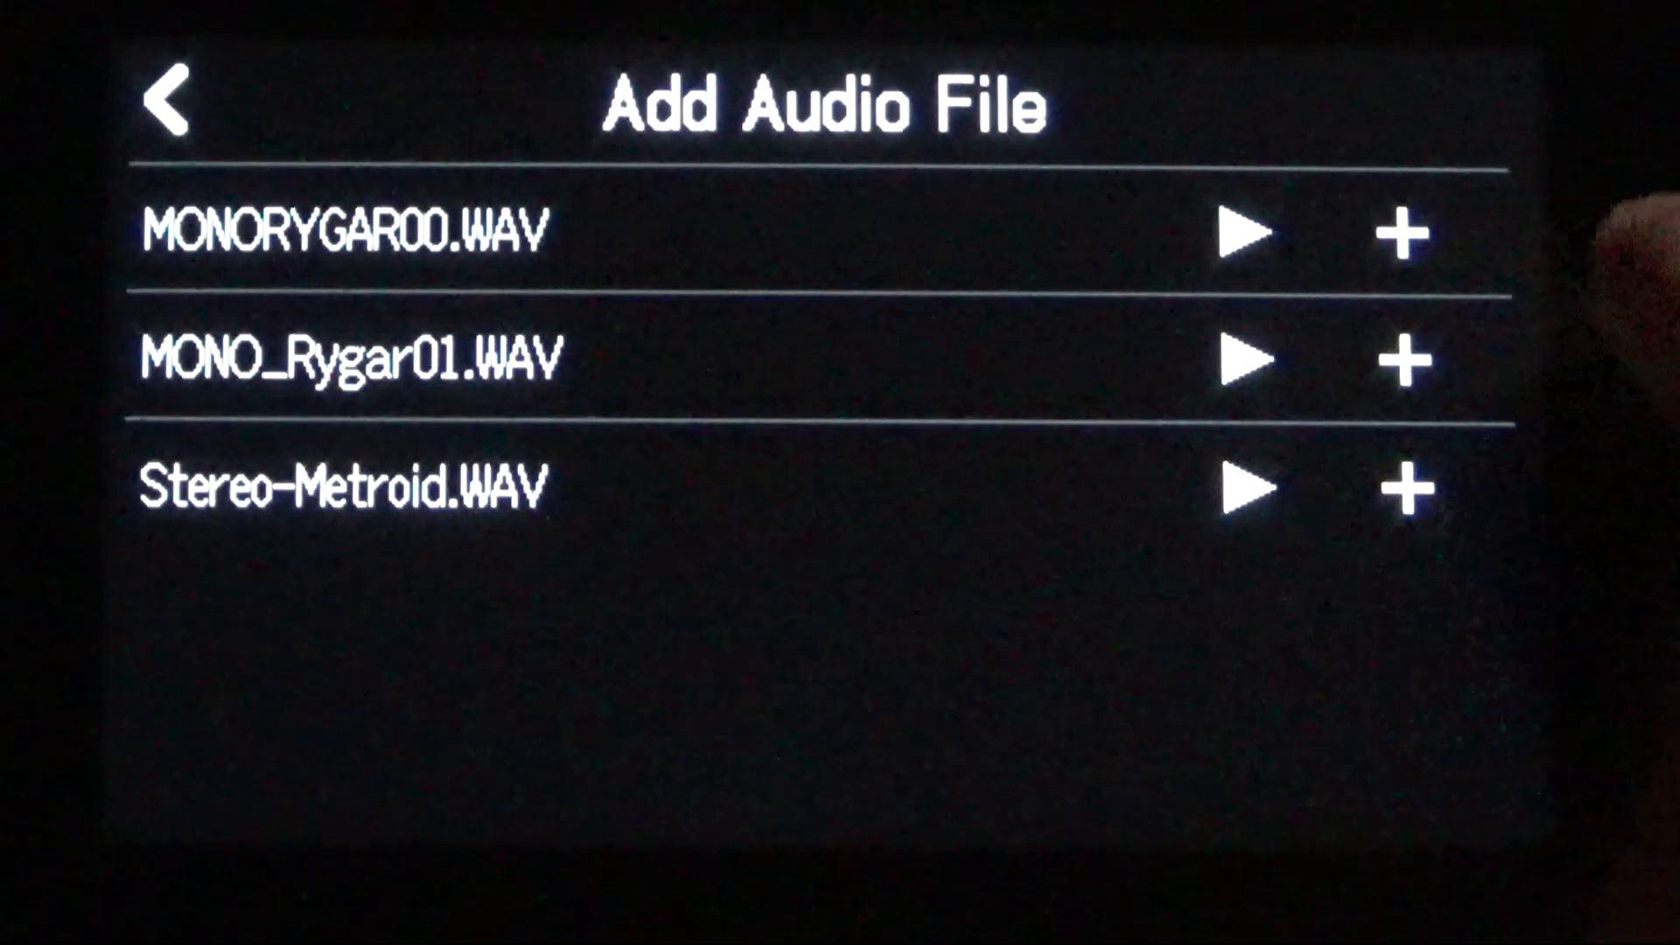
- Add MONORYGAR00.WAV from the Add Audio File list
click(1402, 487)
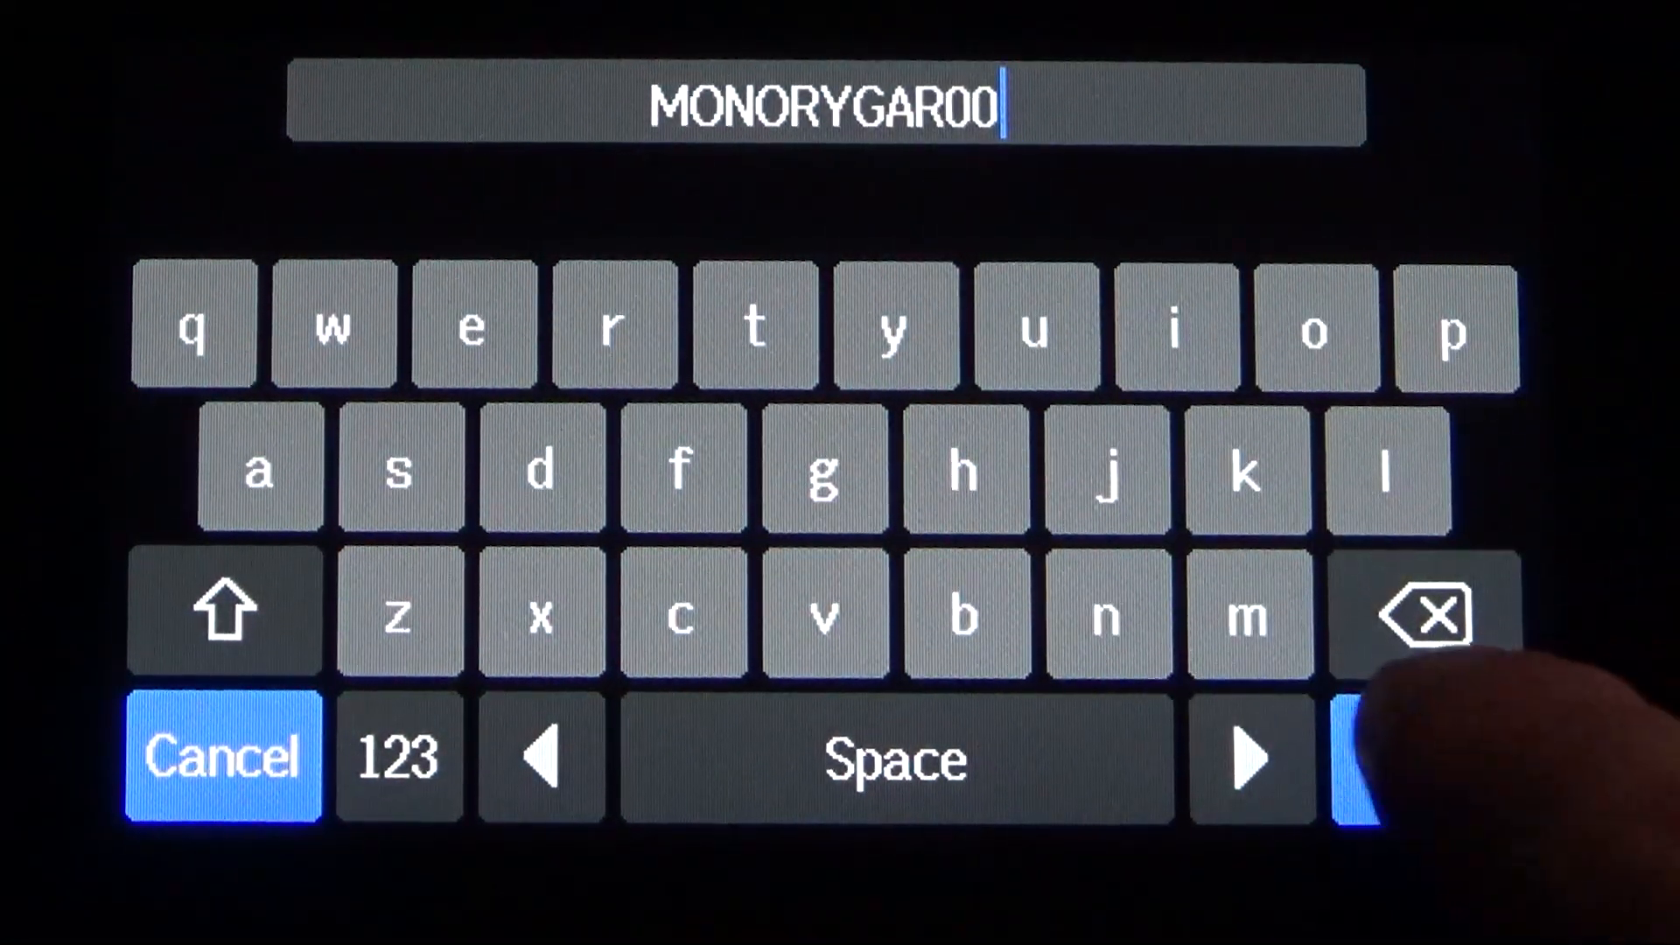
- Keep the name MONORYGAR00 and confirm the import onto track 1
click(1427, 758)
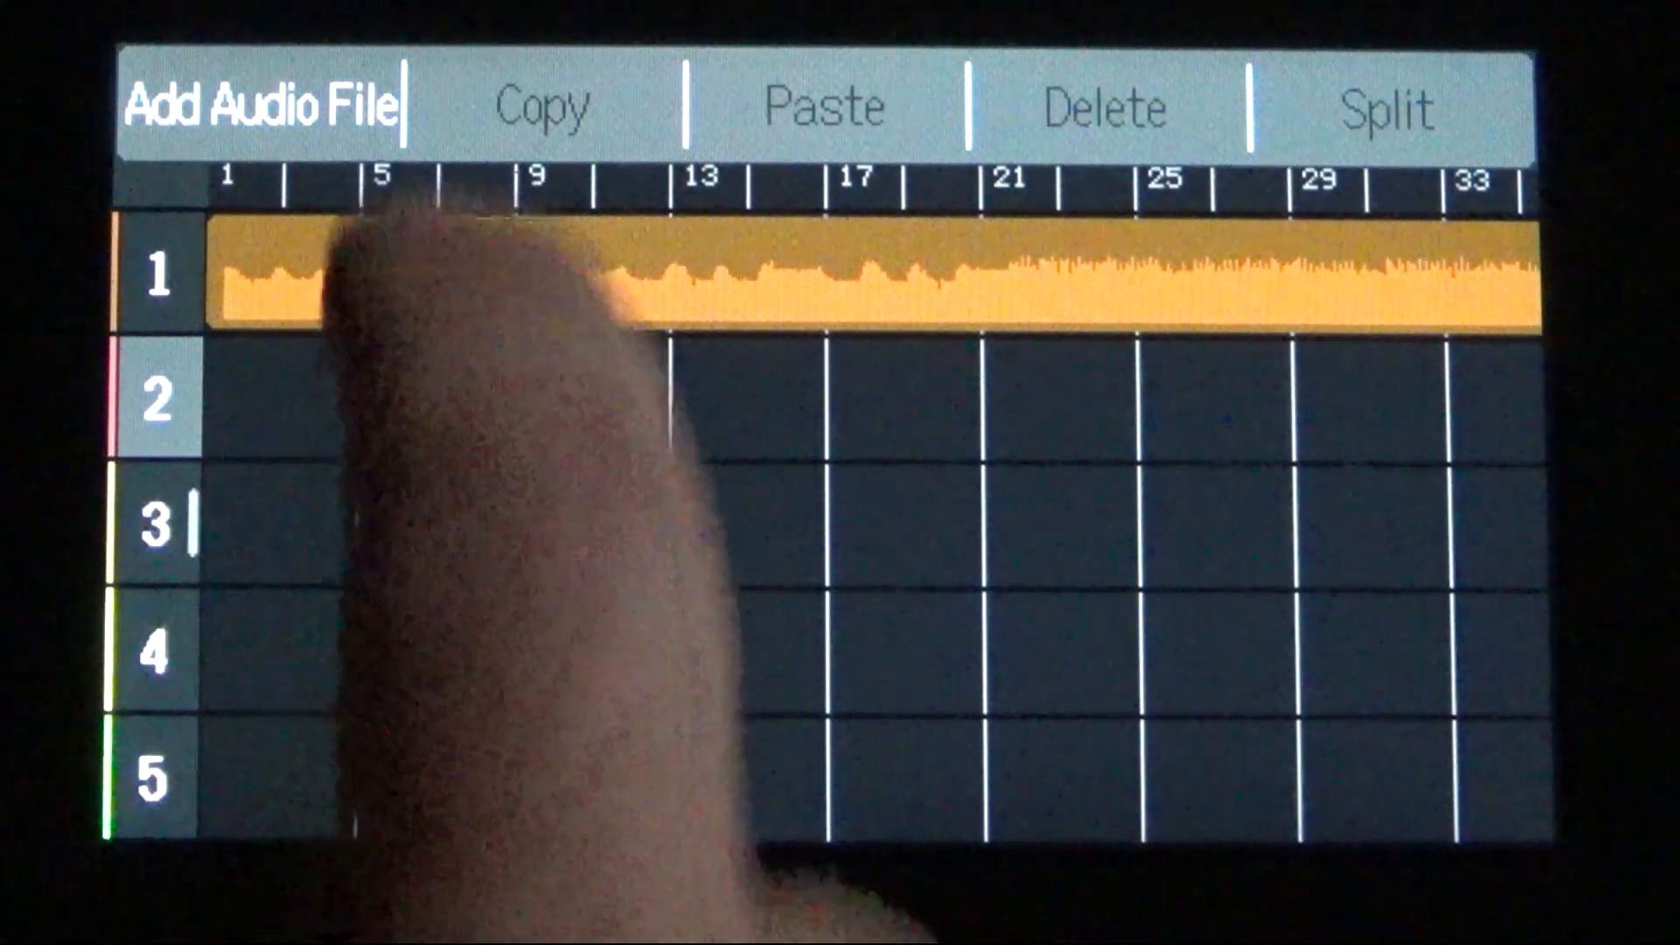
- Import MONO_Rygar01.WAV onto track 2, keeping its existing name
click(263, 106)
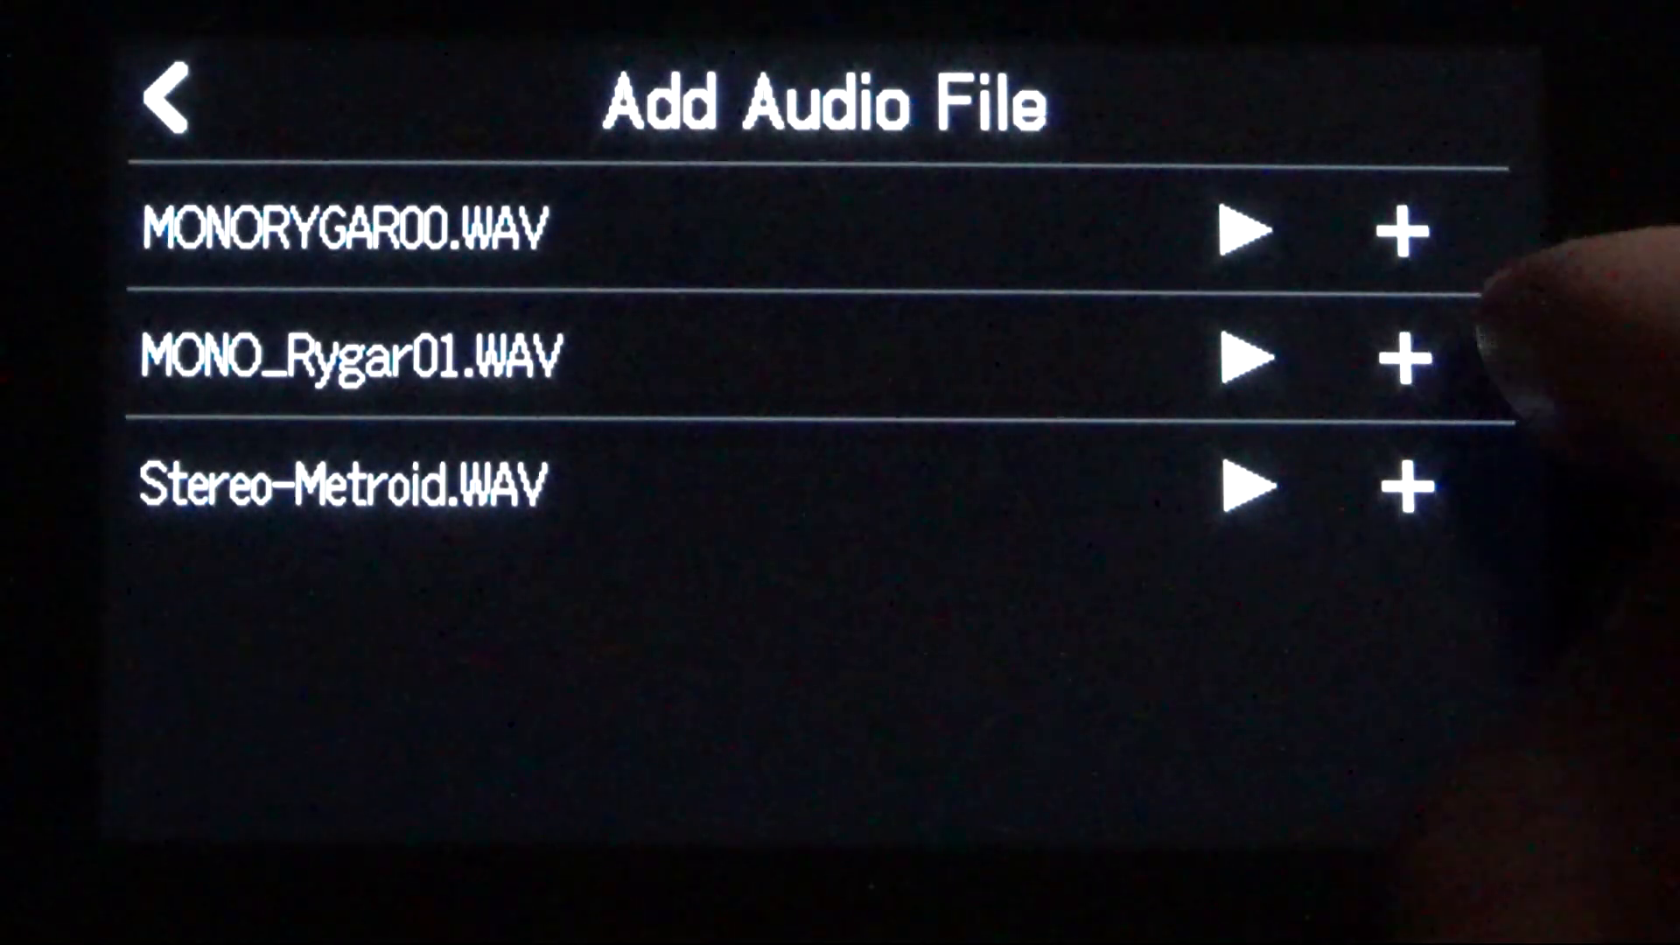
click(1404, 358)
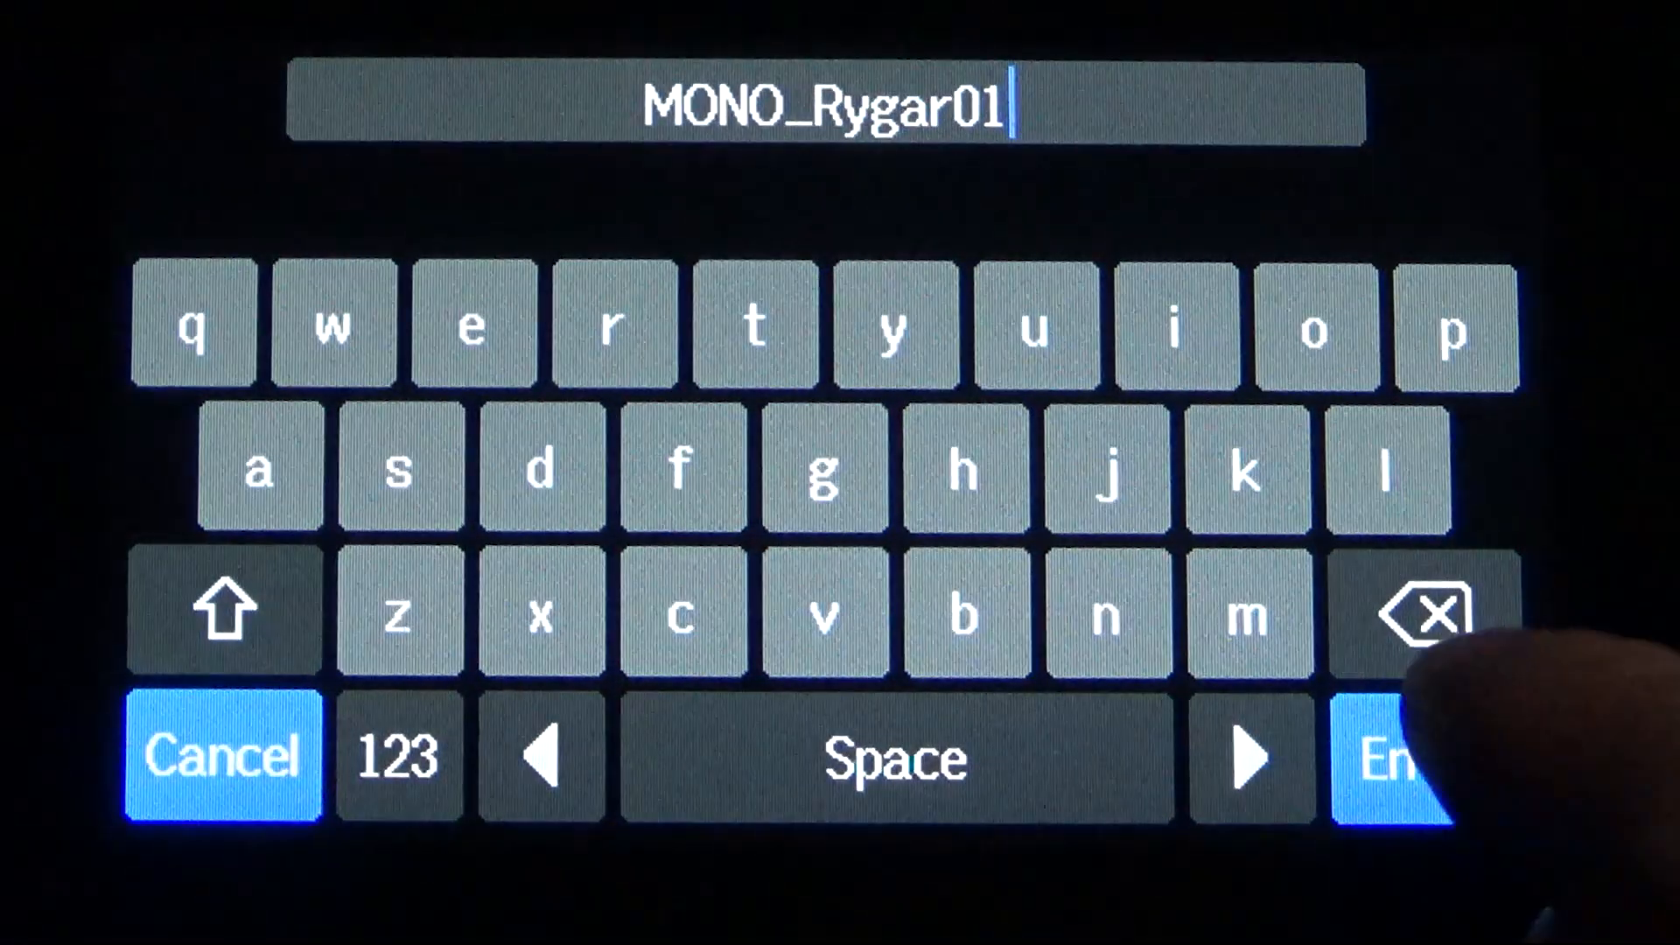
click(1426, 758)
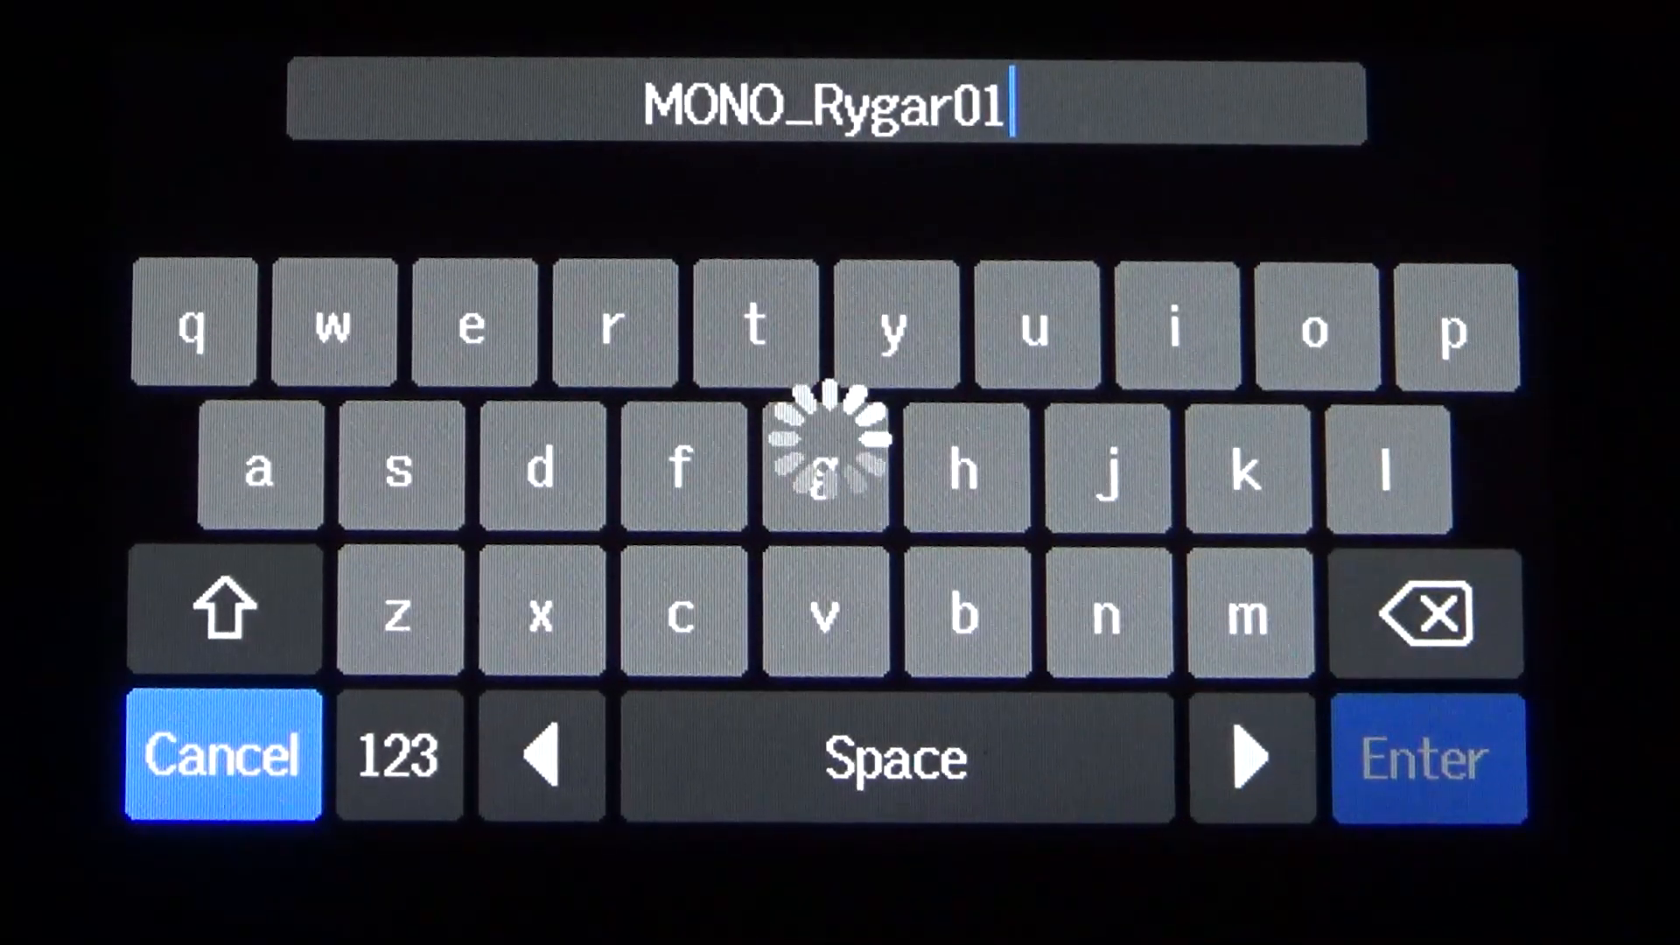
click(1426, 757)
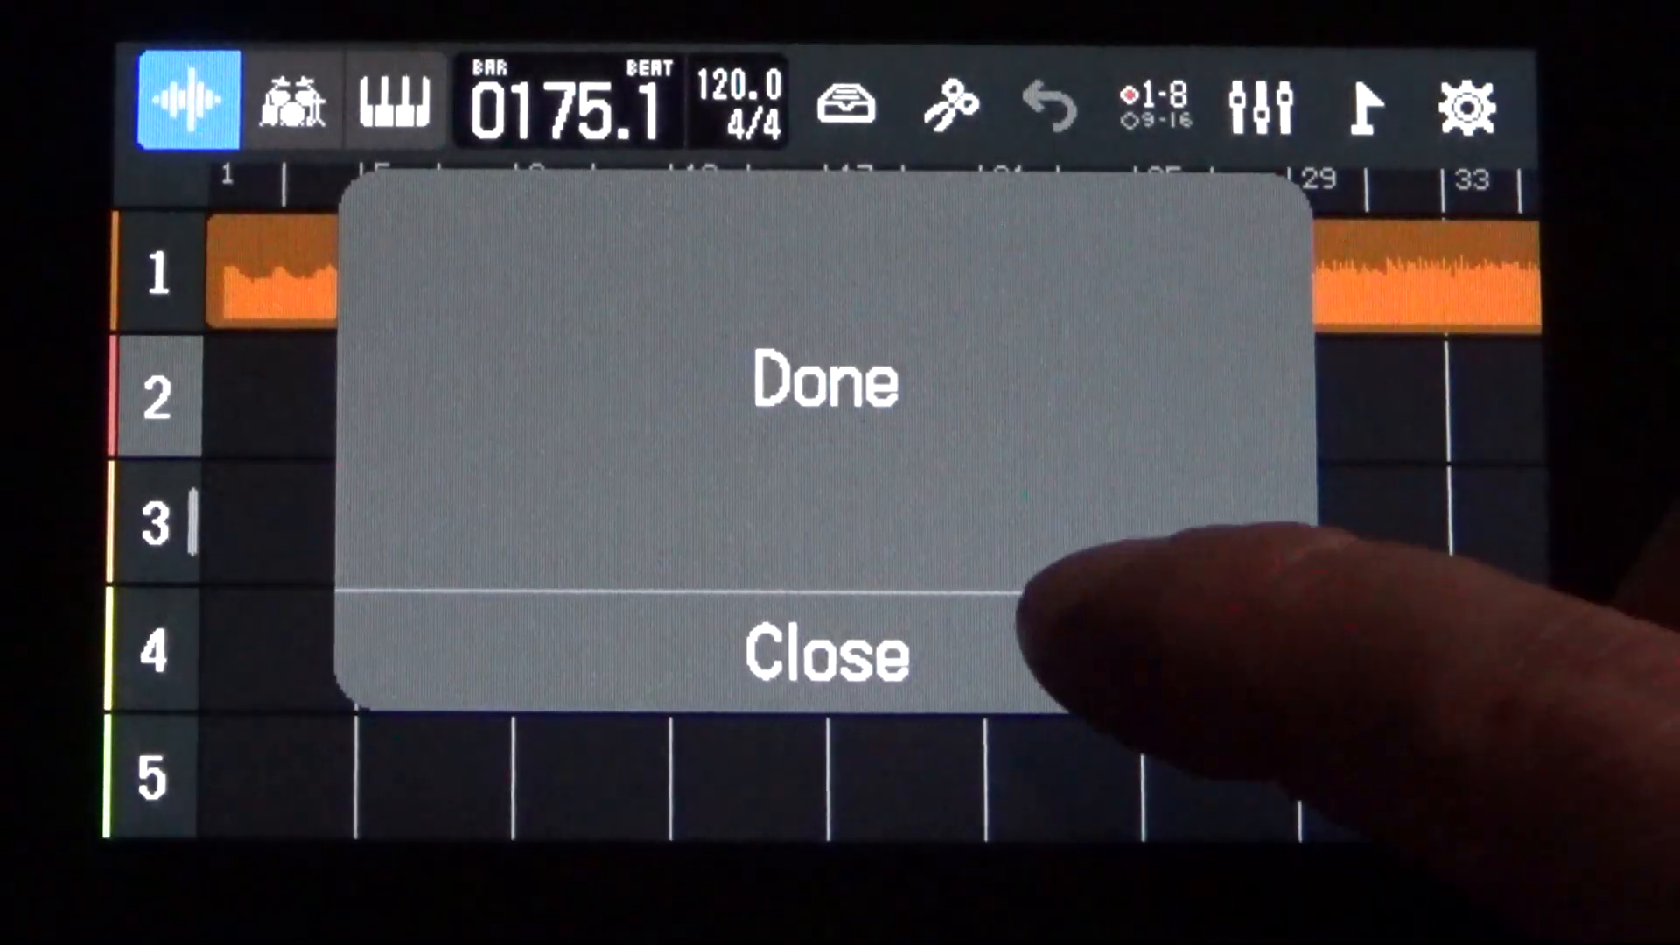
- Close the Done notice and drag the track 2 clip to bar 1
click(822, 651)
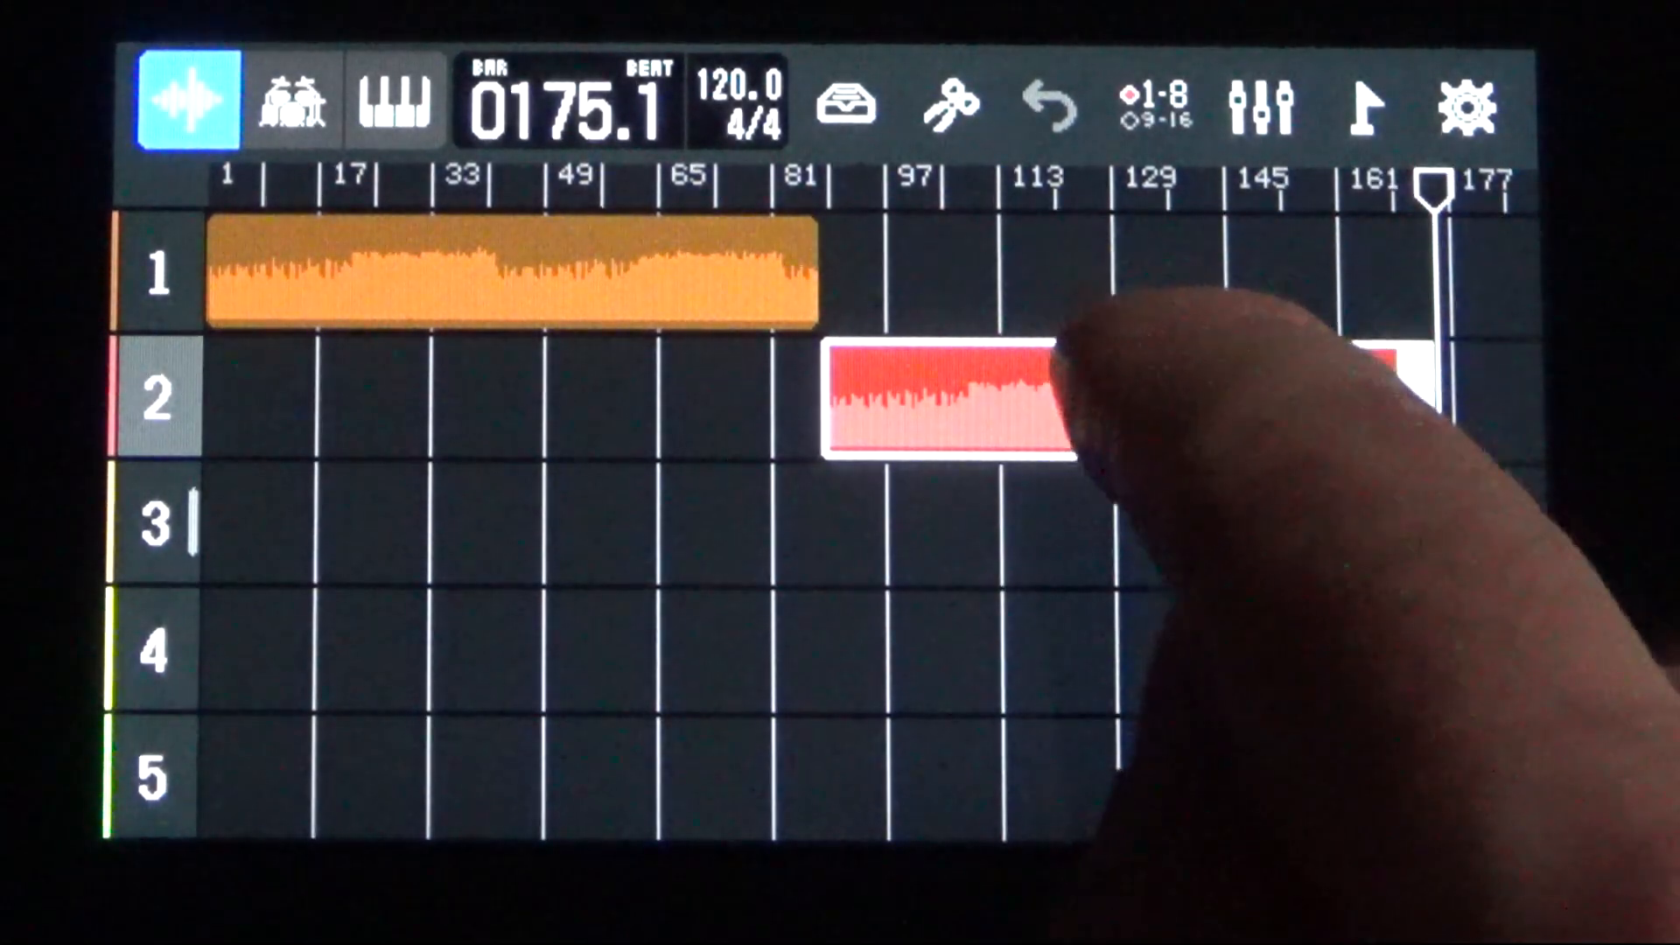
drag(943, 401, 515, 402)
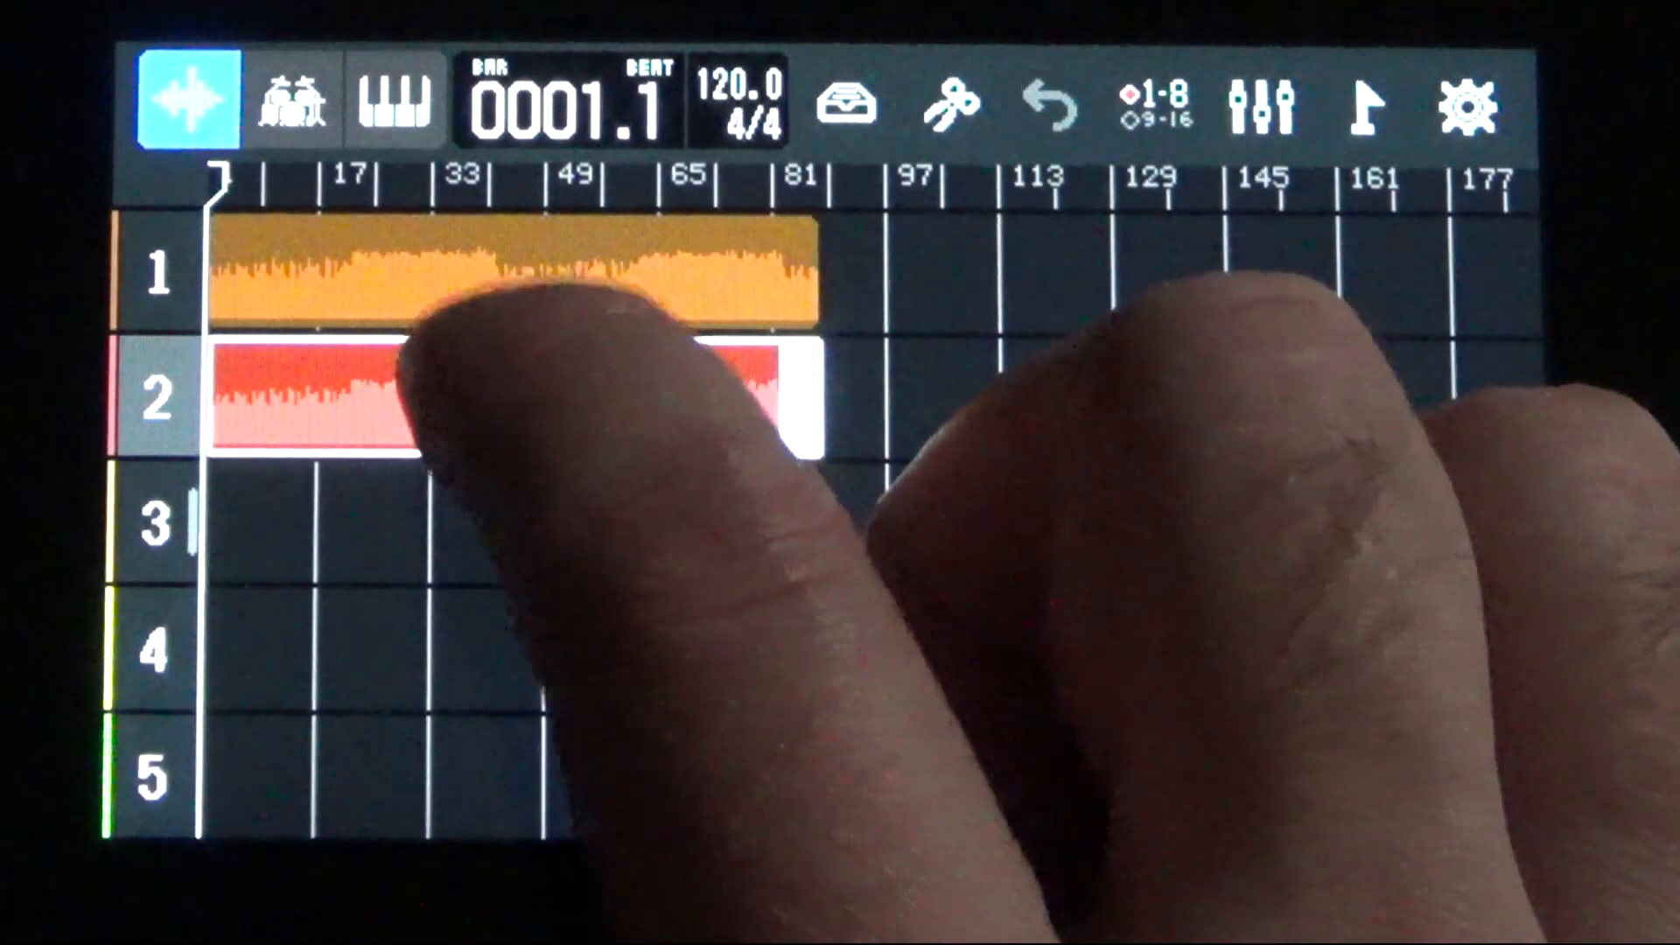
click(504, 401)
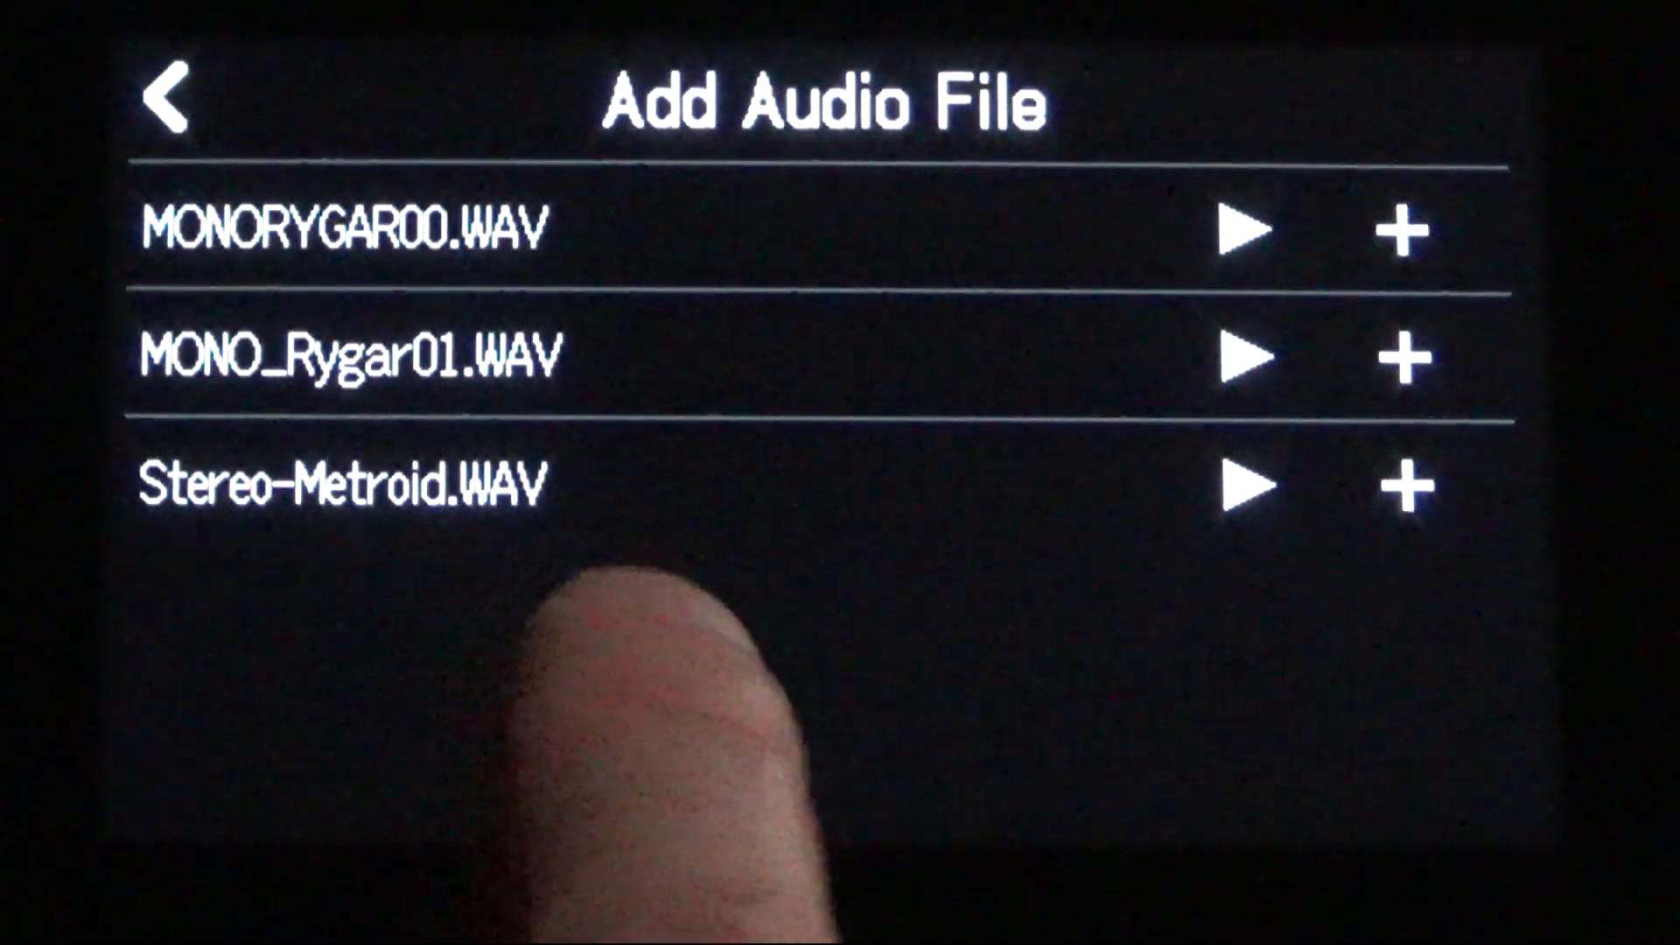
- Try adding MONO_Rygar01.WAV, then dismiss the 'Different number of channels!' warning
click(1403, 357)
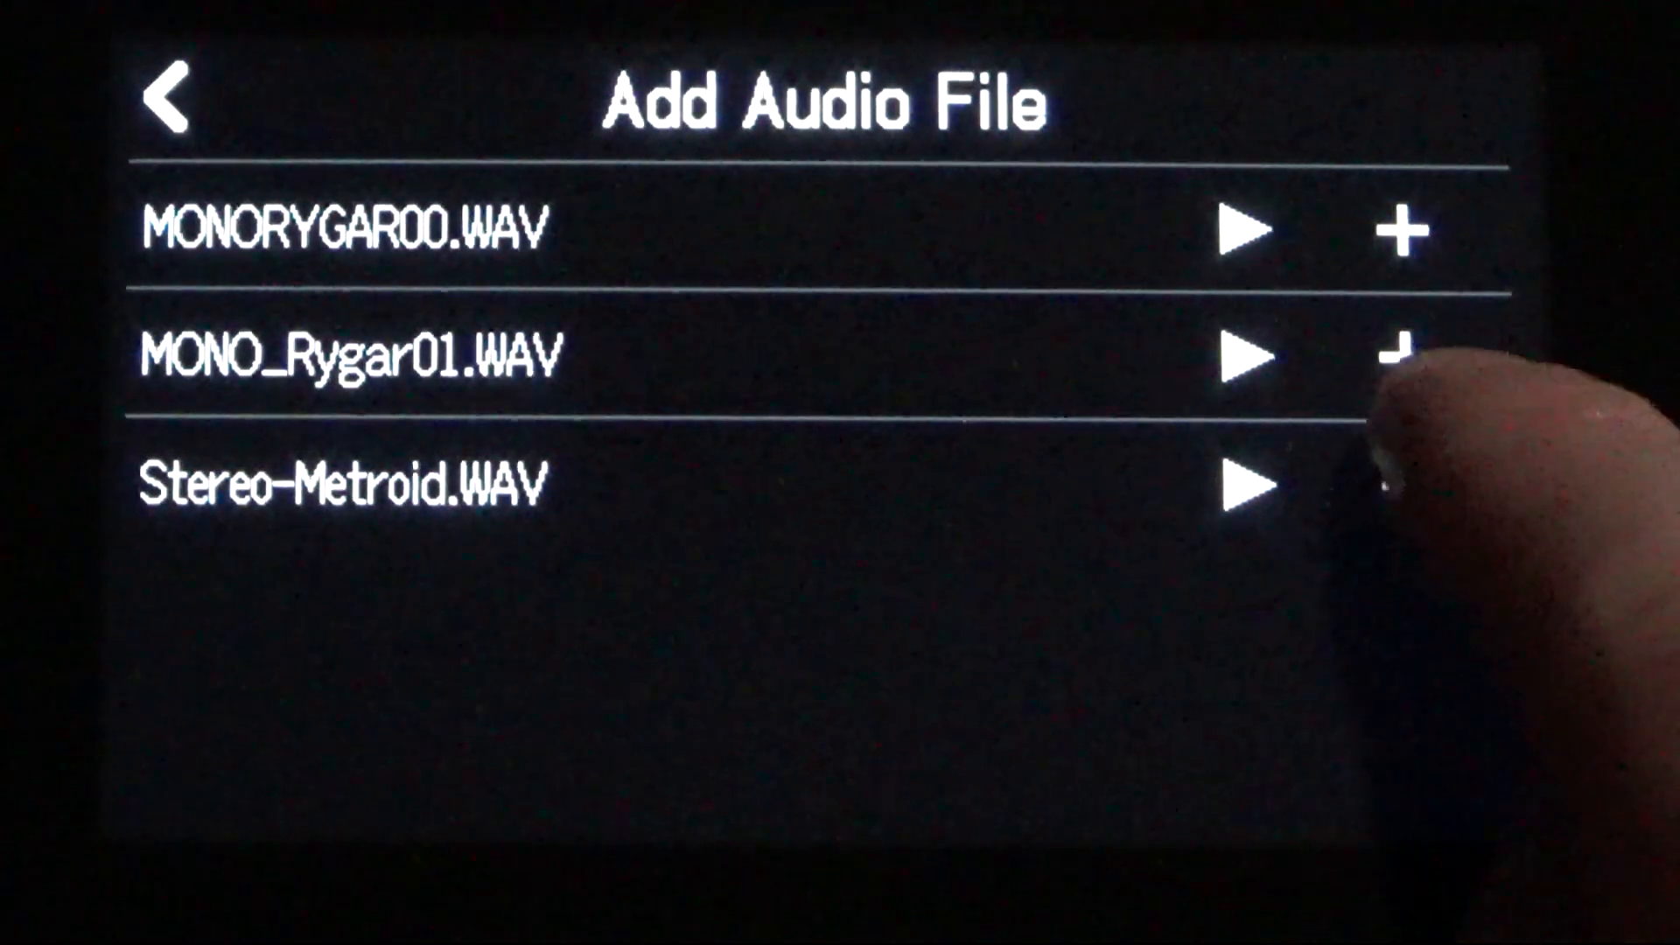
click(1399, 357)
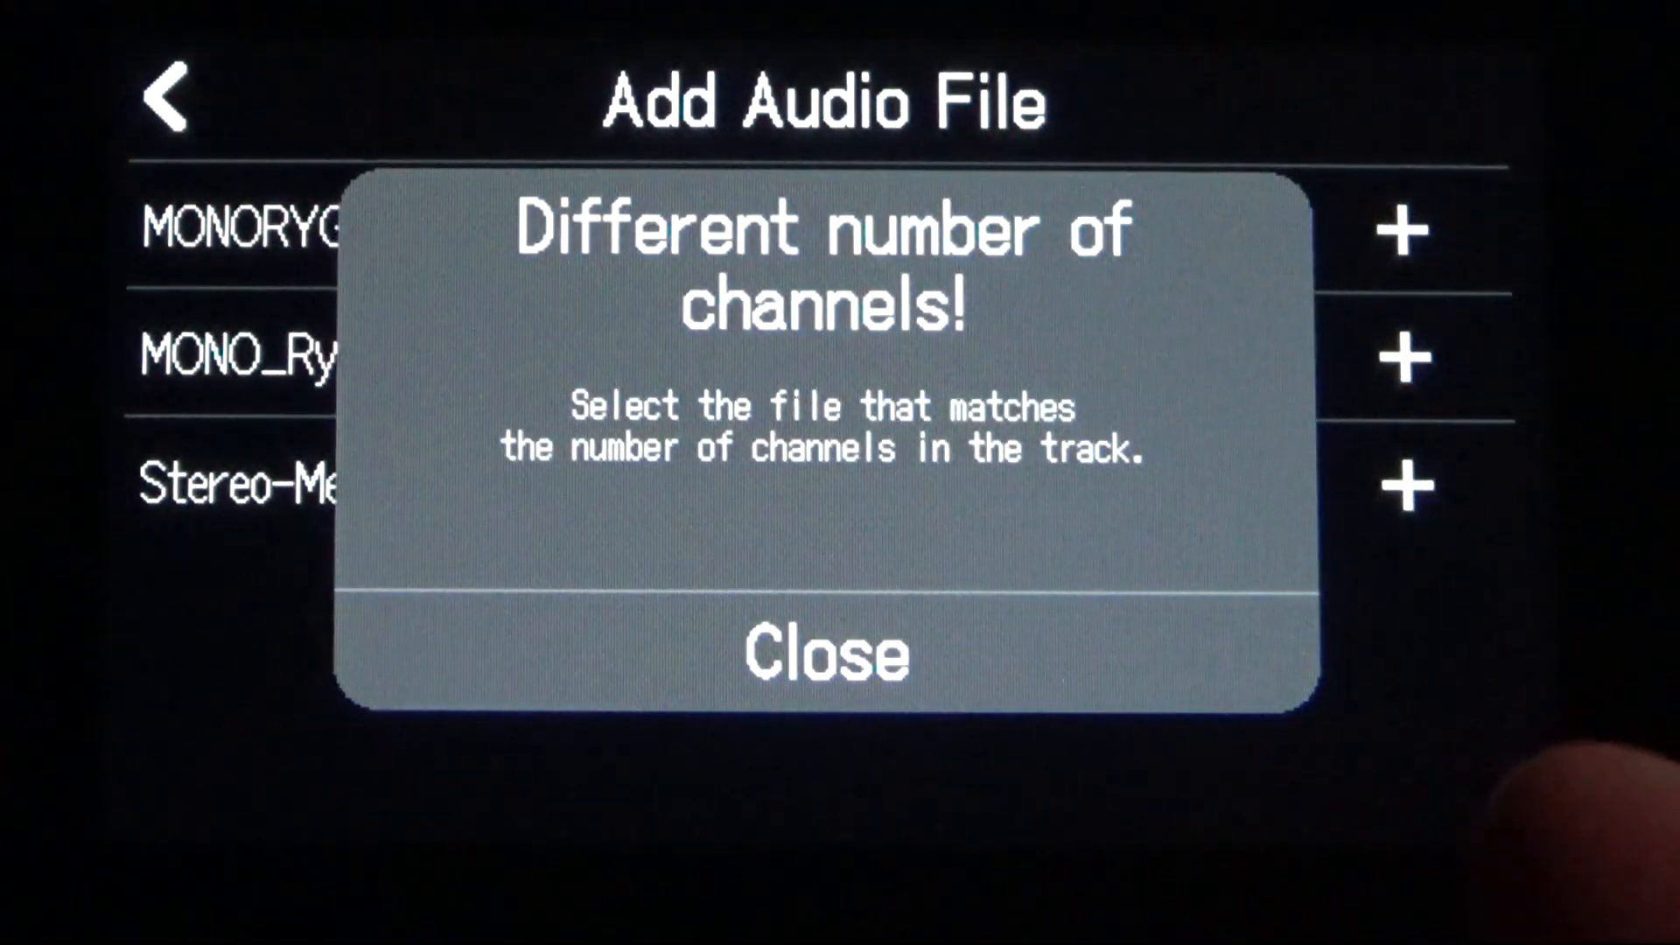
click(821, 651)
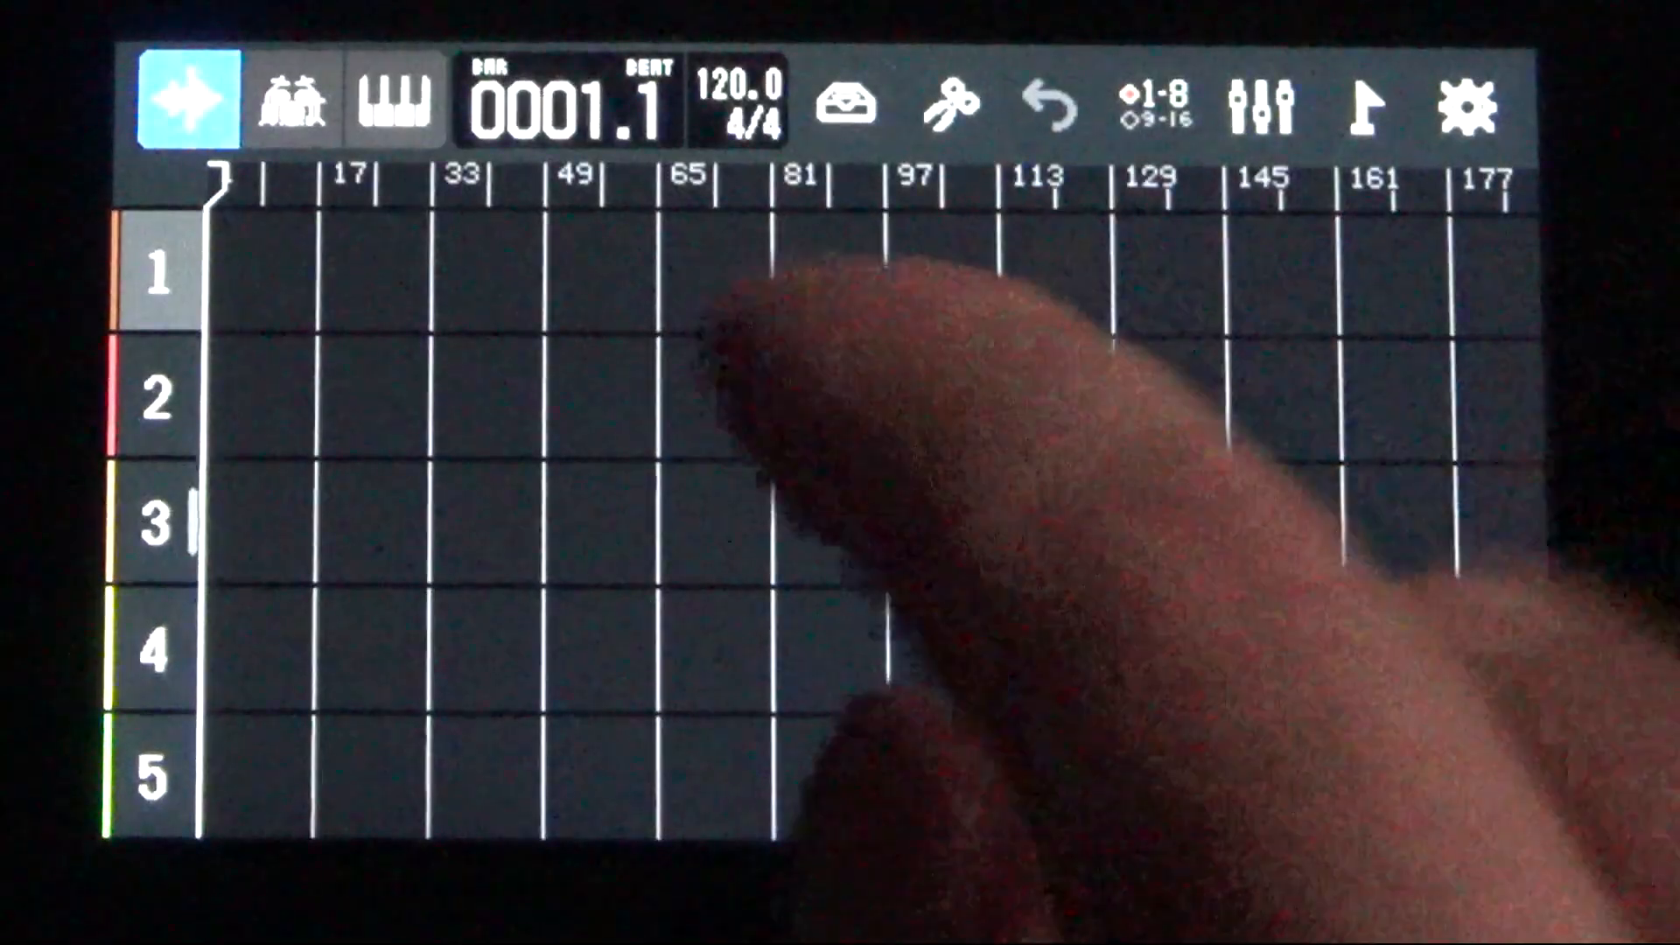
mouse_move(504, 268)
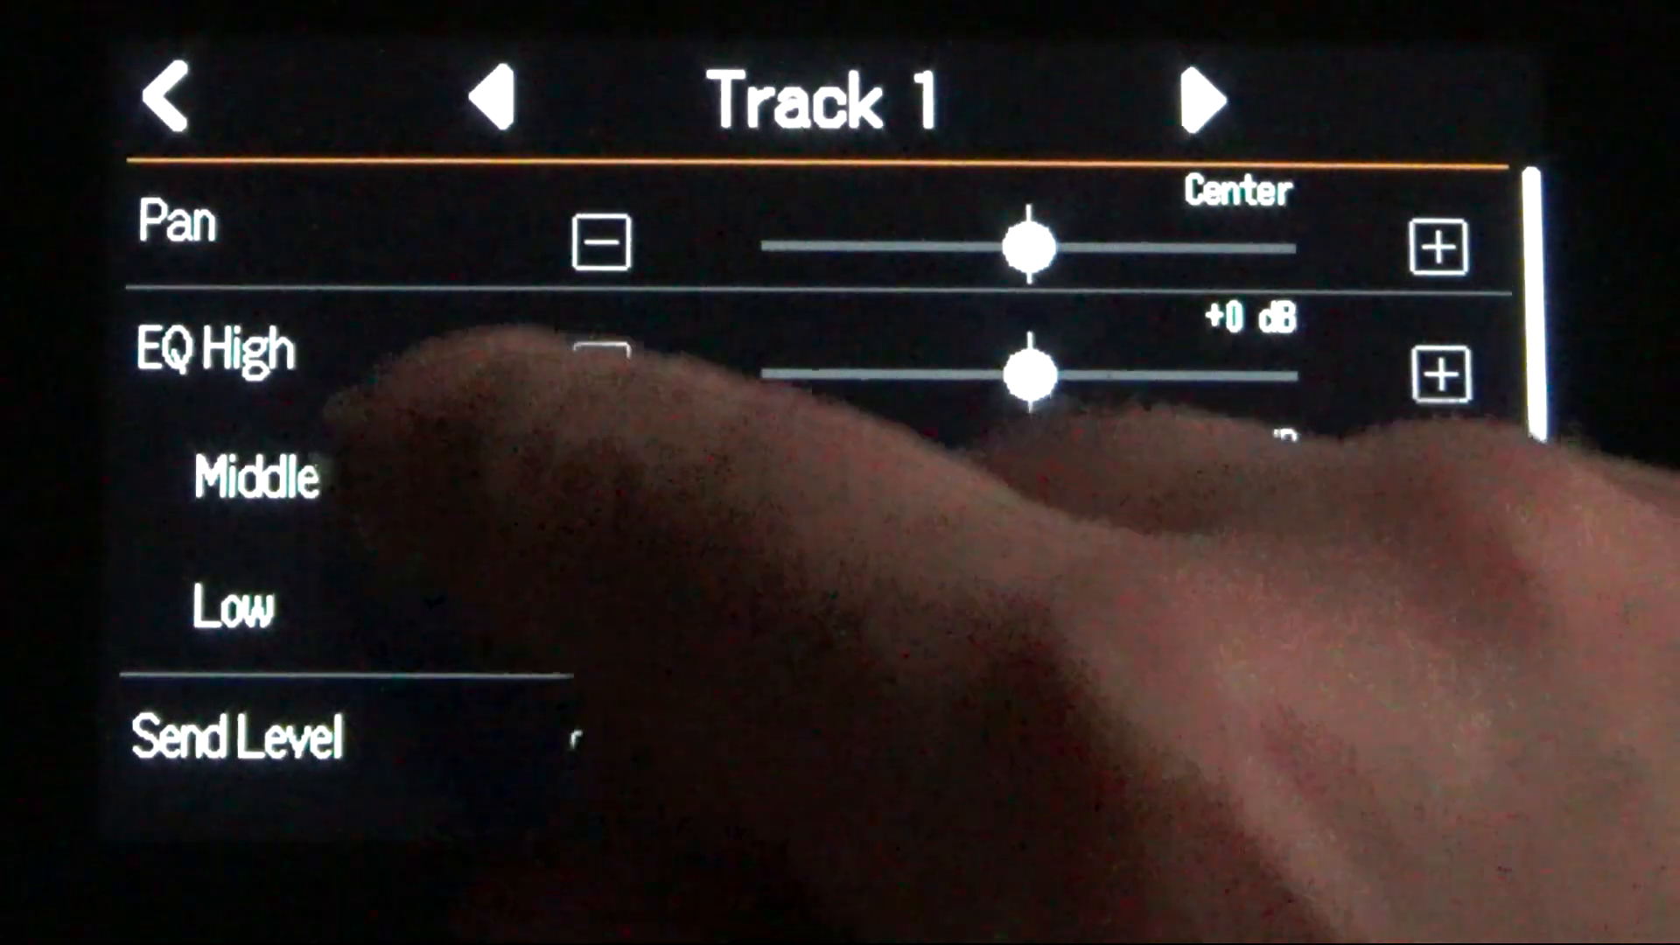
- Turn Stereo Link on in Track 1 settings, making it Track 1/2
scroll(down, 3)
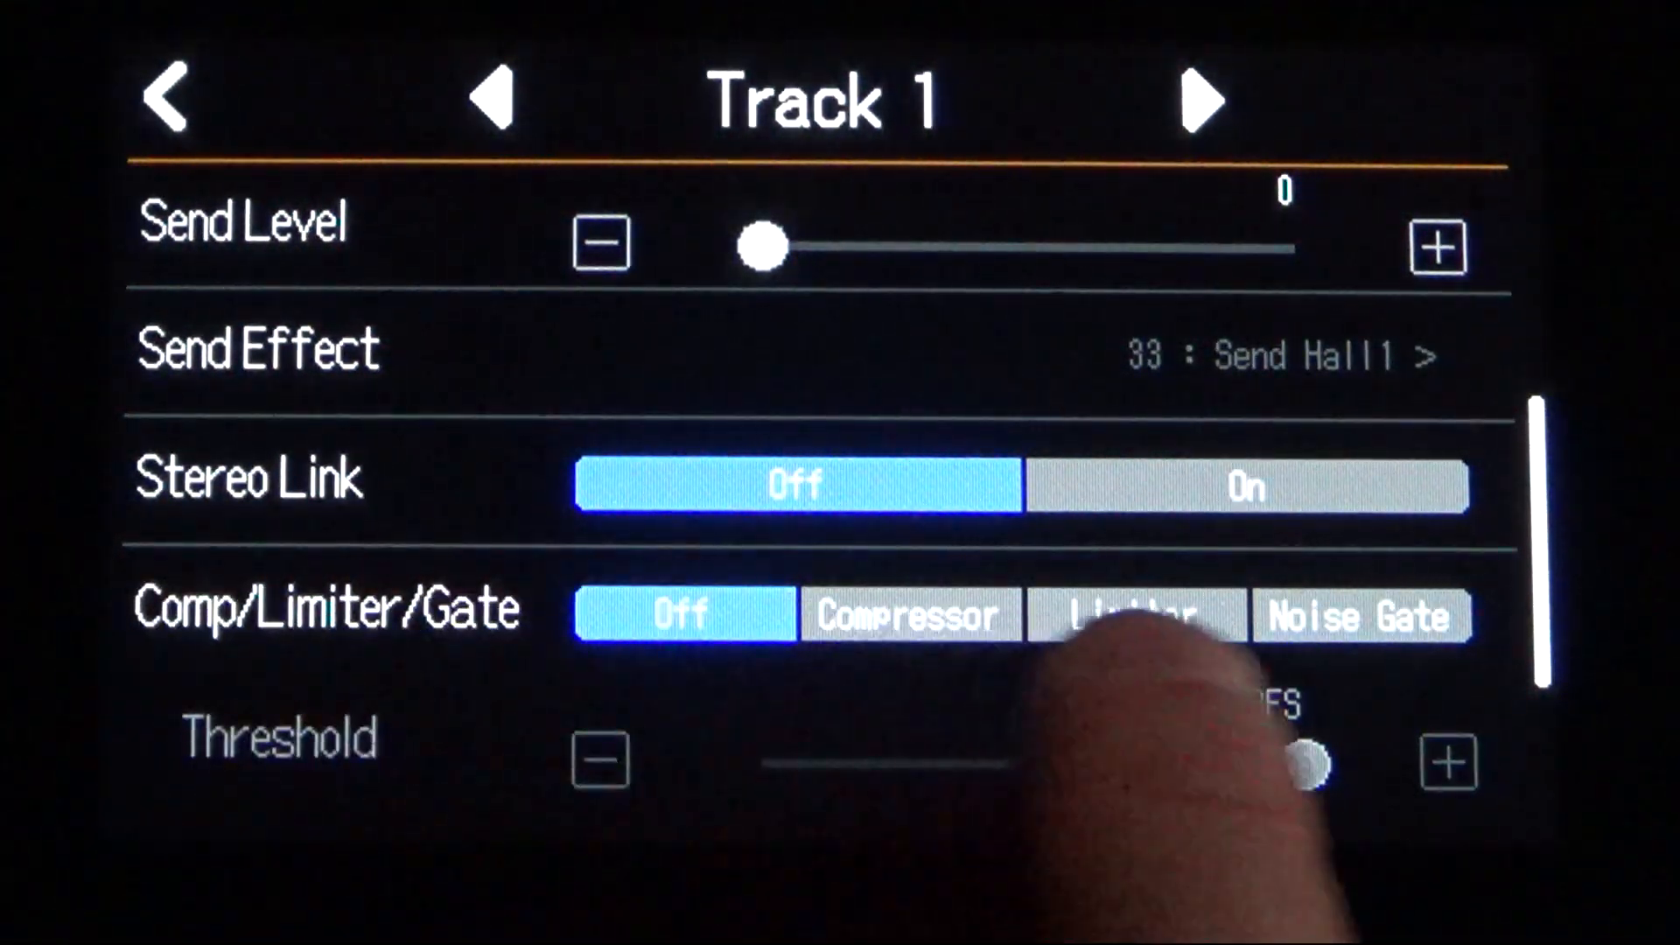
click(1242, 487)
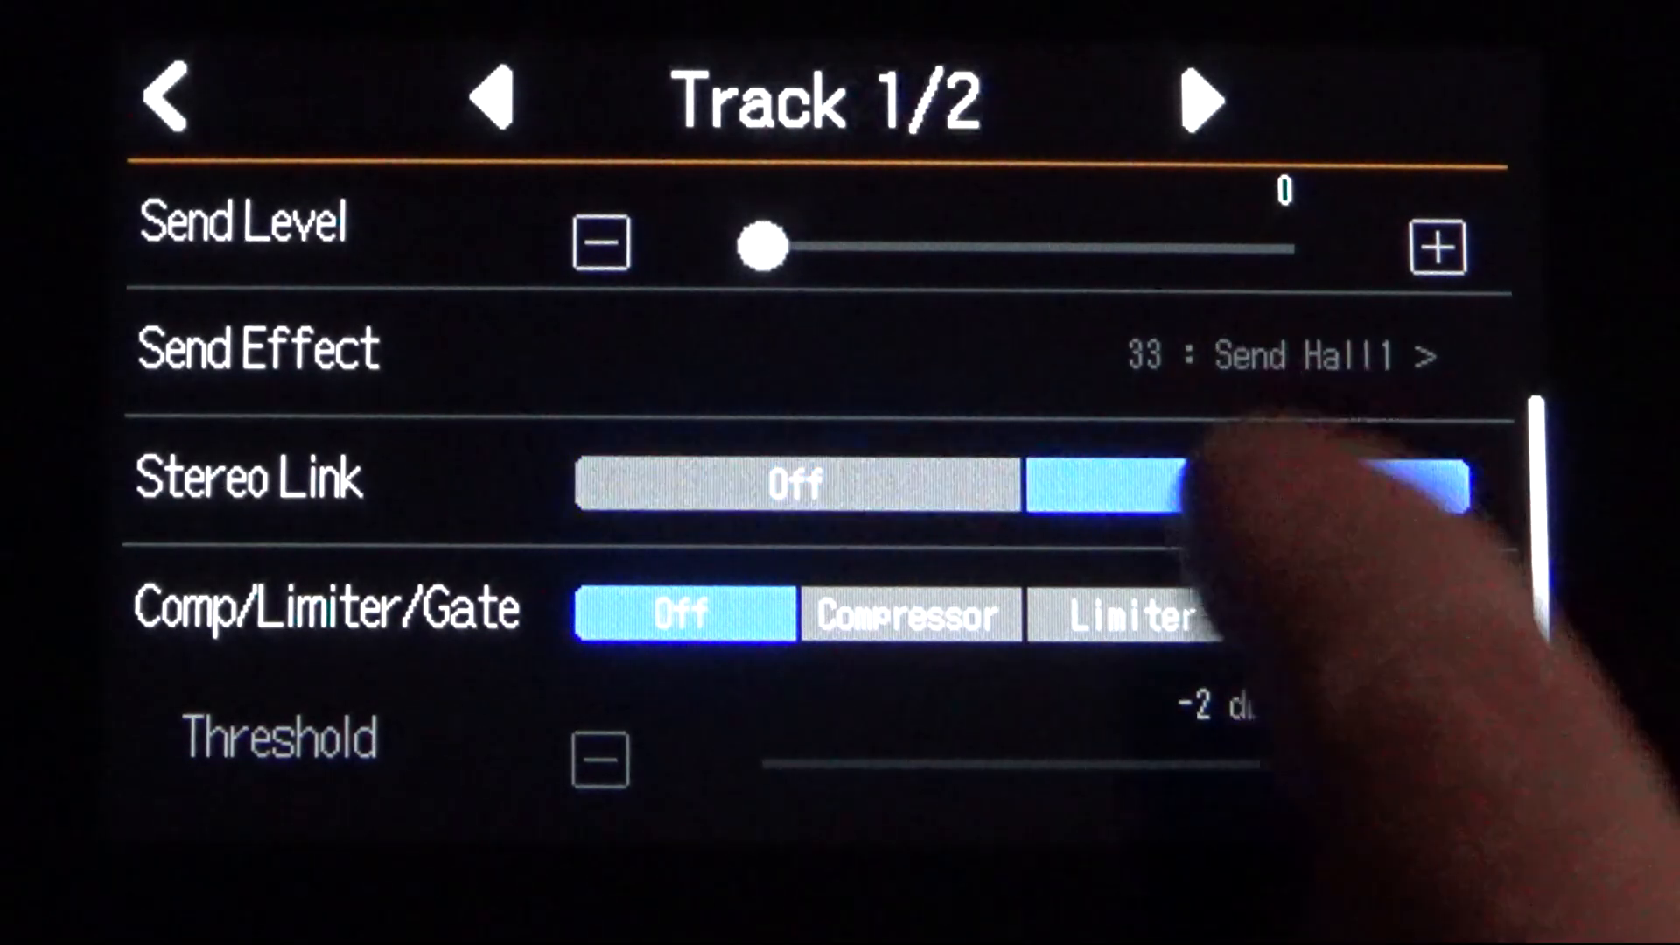
click(1242, 487)
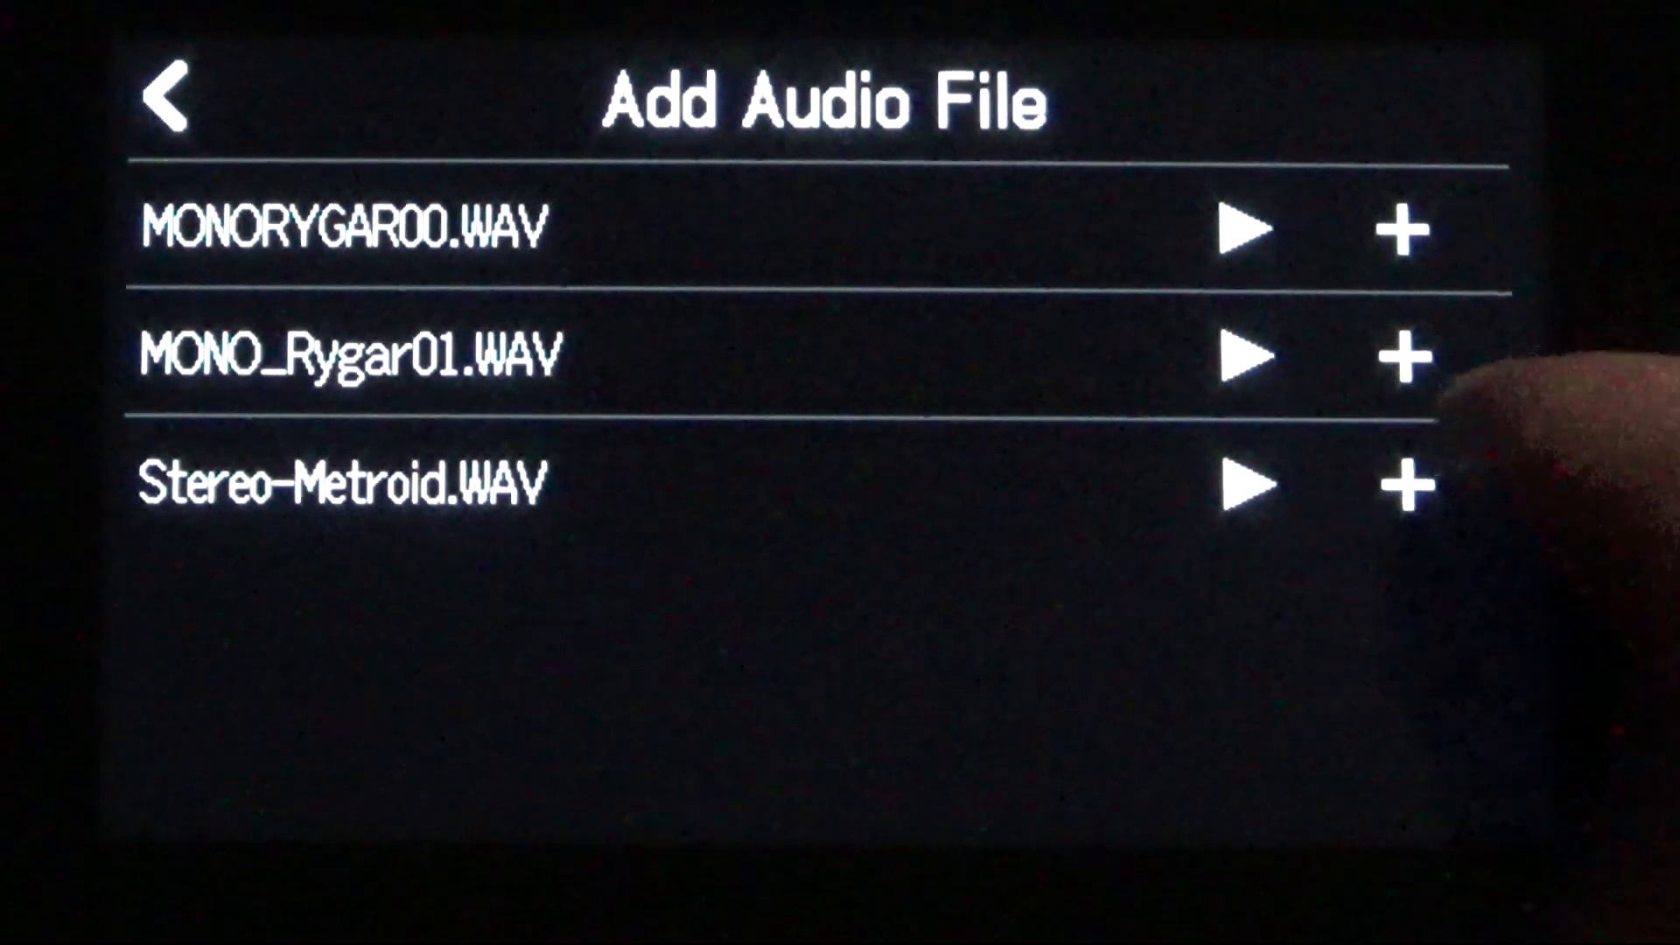
- Add Stereo-Metroid.WAV to tracks 1/2, confirming its name on the keyboard
click(1404, 484)
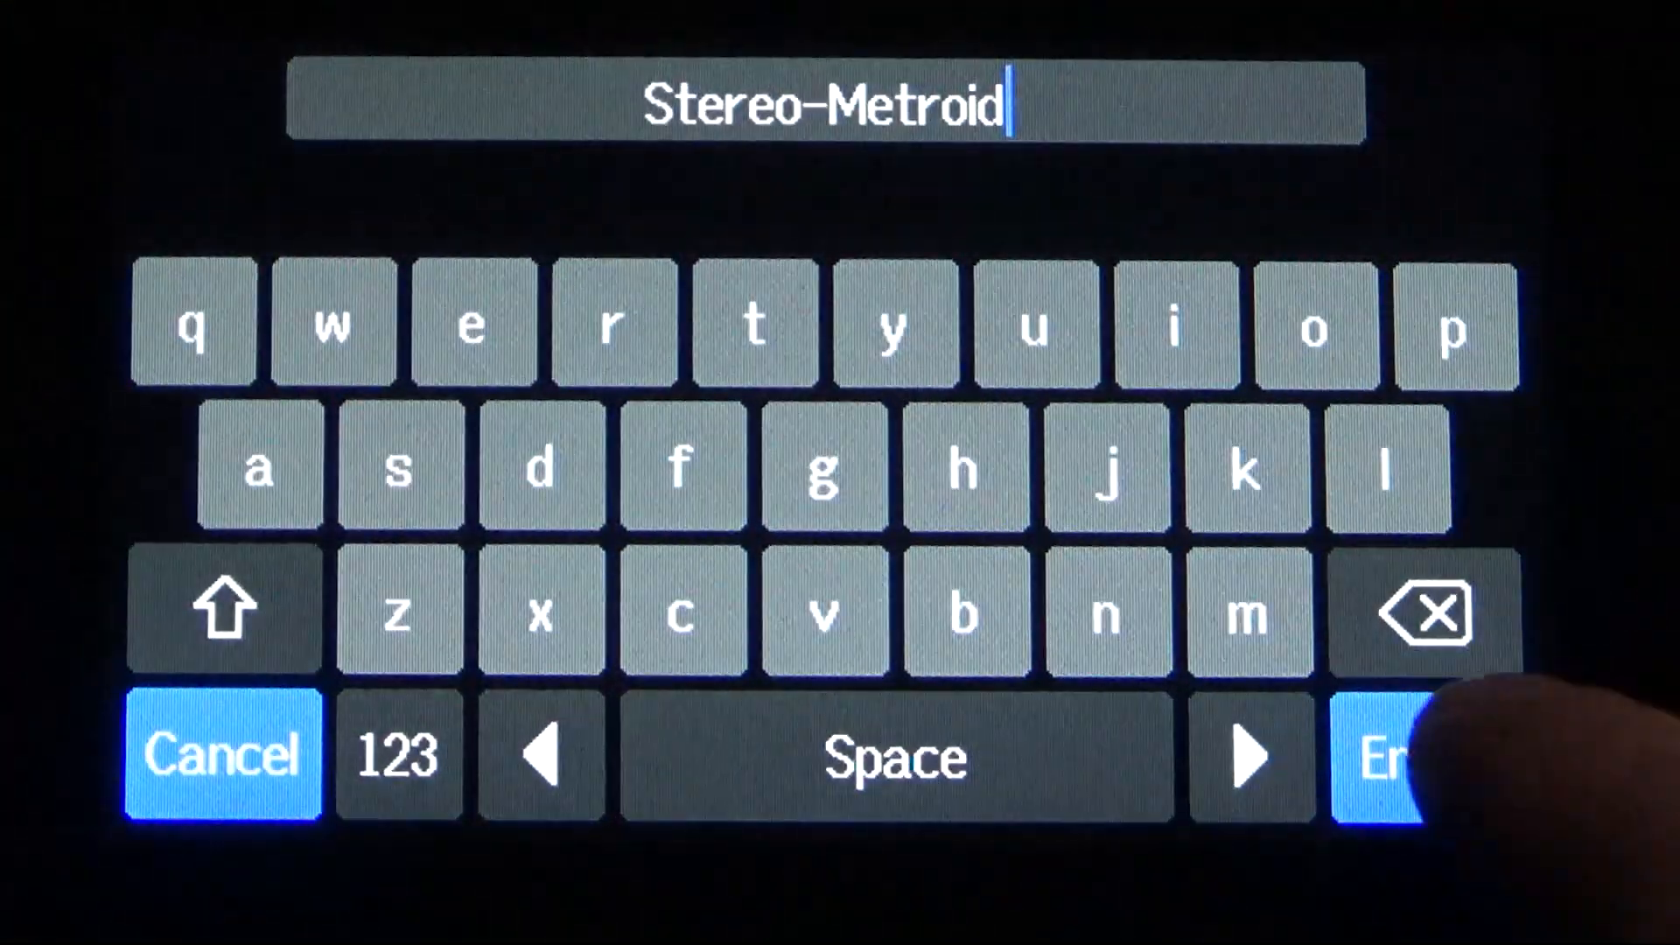
click(1423, 754)
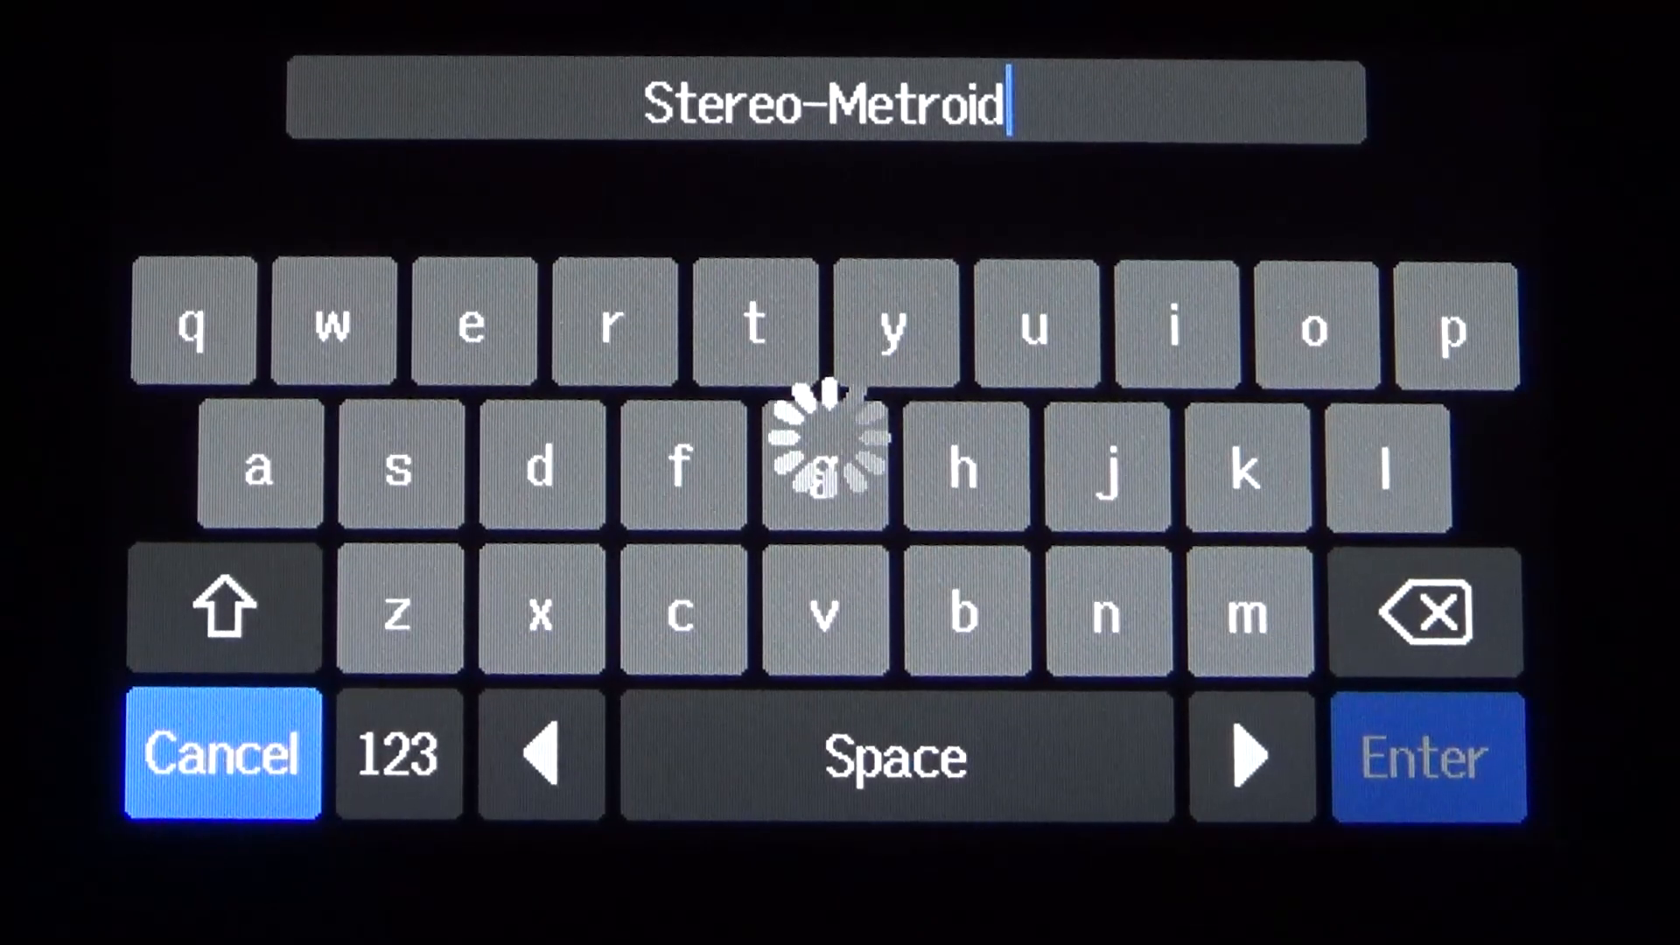
click(1427, 754)
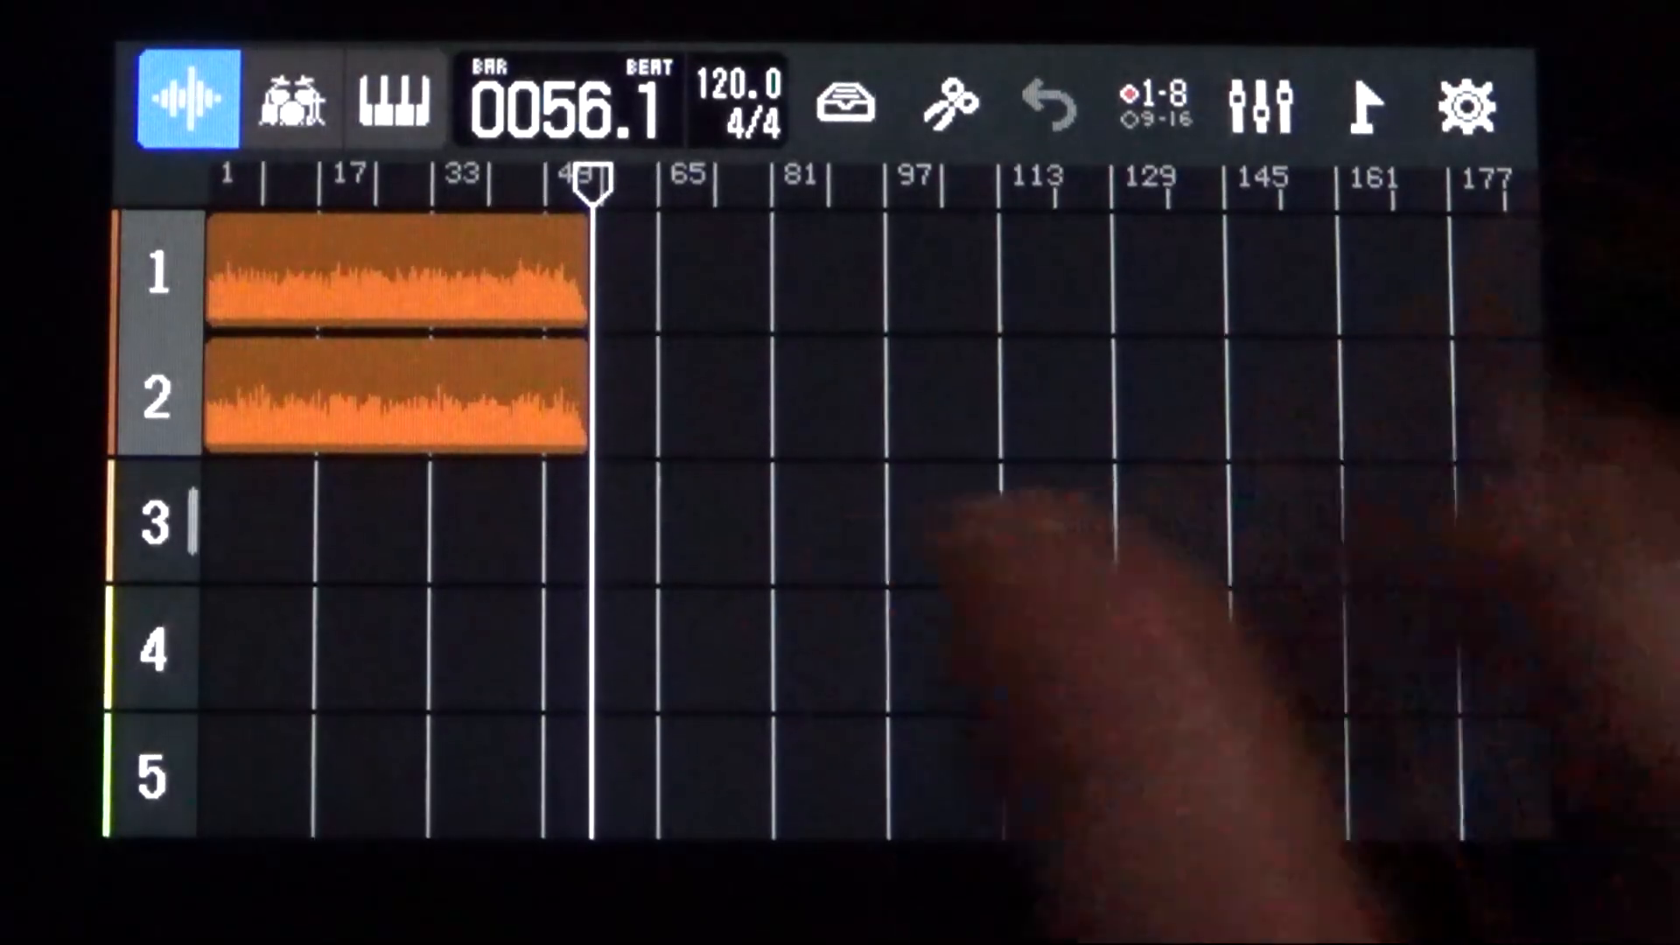
- Move the playhead back to bar 1 and show the track mixer strip panel
click(182, 104)
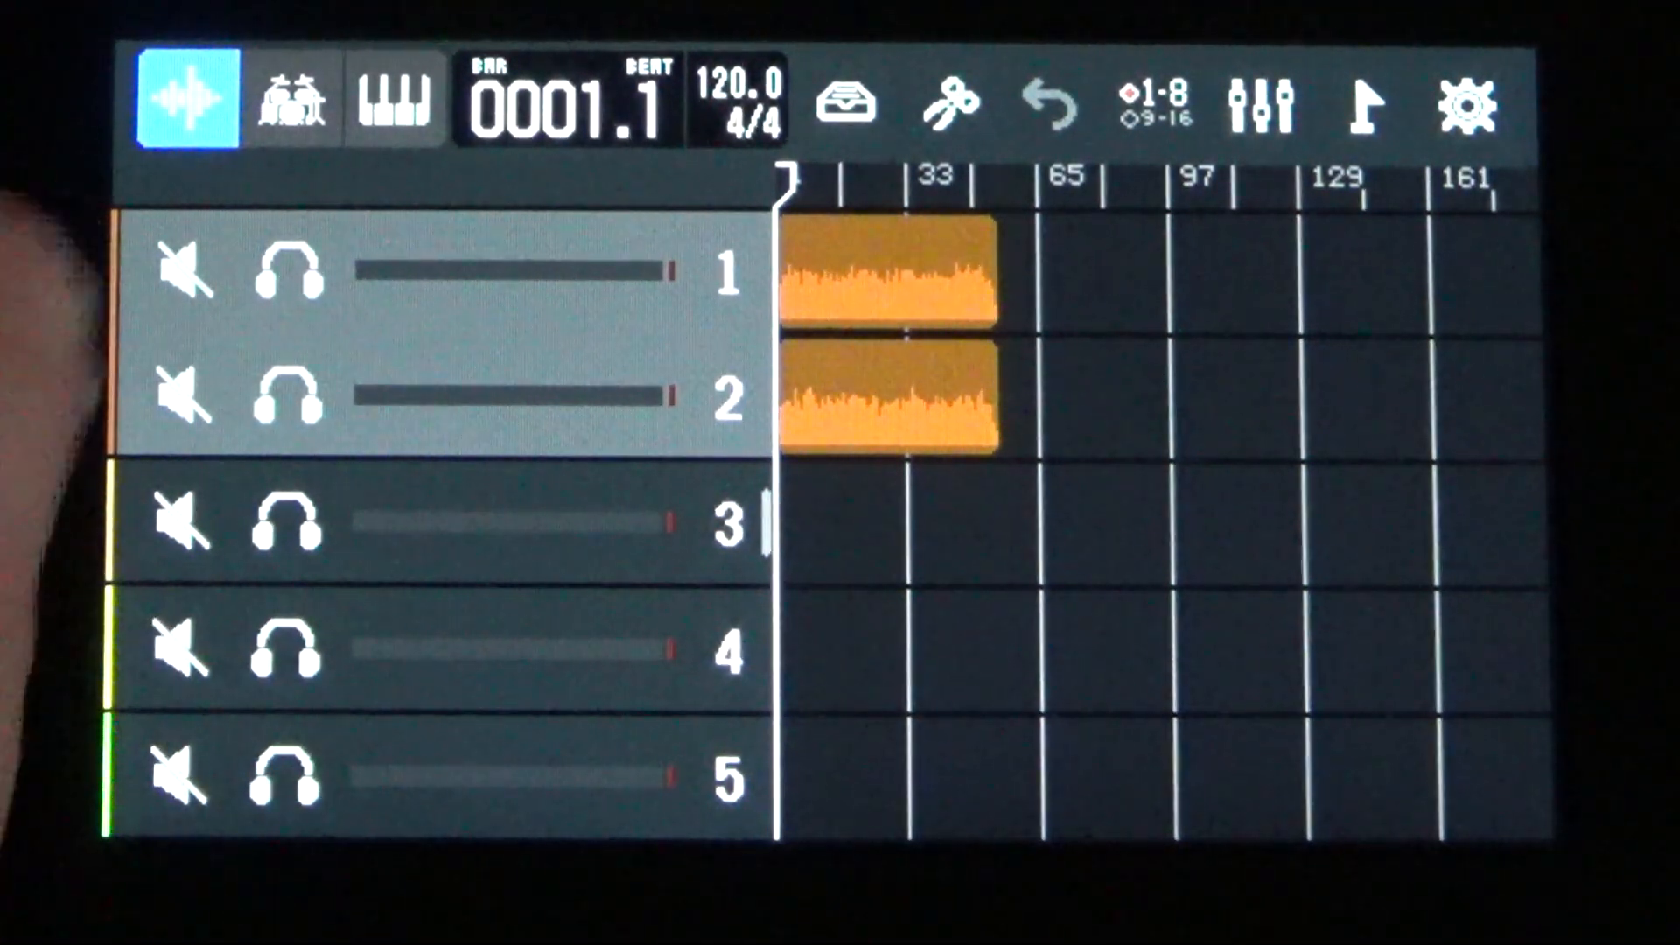
- Collapse the mute, monitor and volume strip to show the full timeline
click(183, 650)
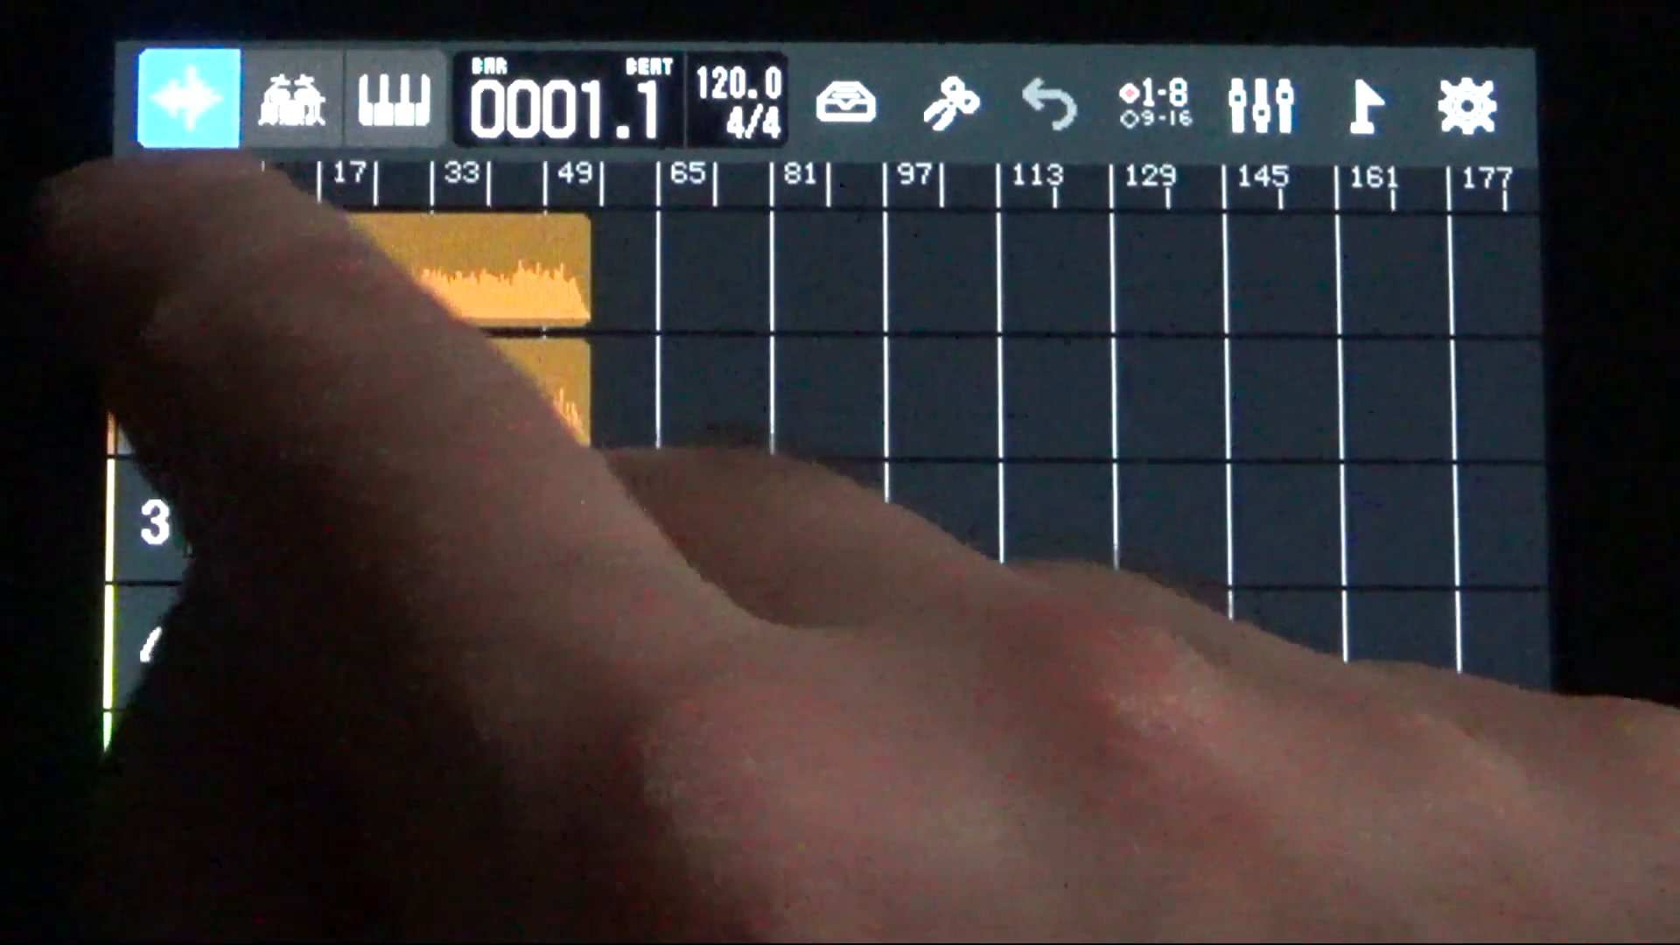
- Open the Track 1/2 settings and scroll down to the Send Effect list showing Send Hall1
click(1259, 103)
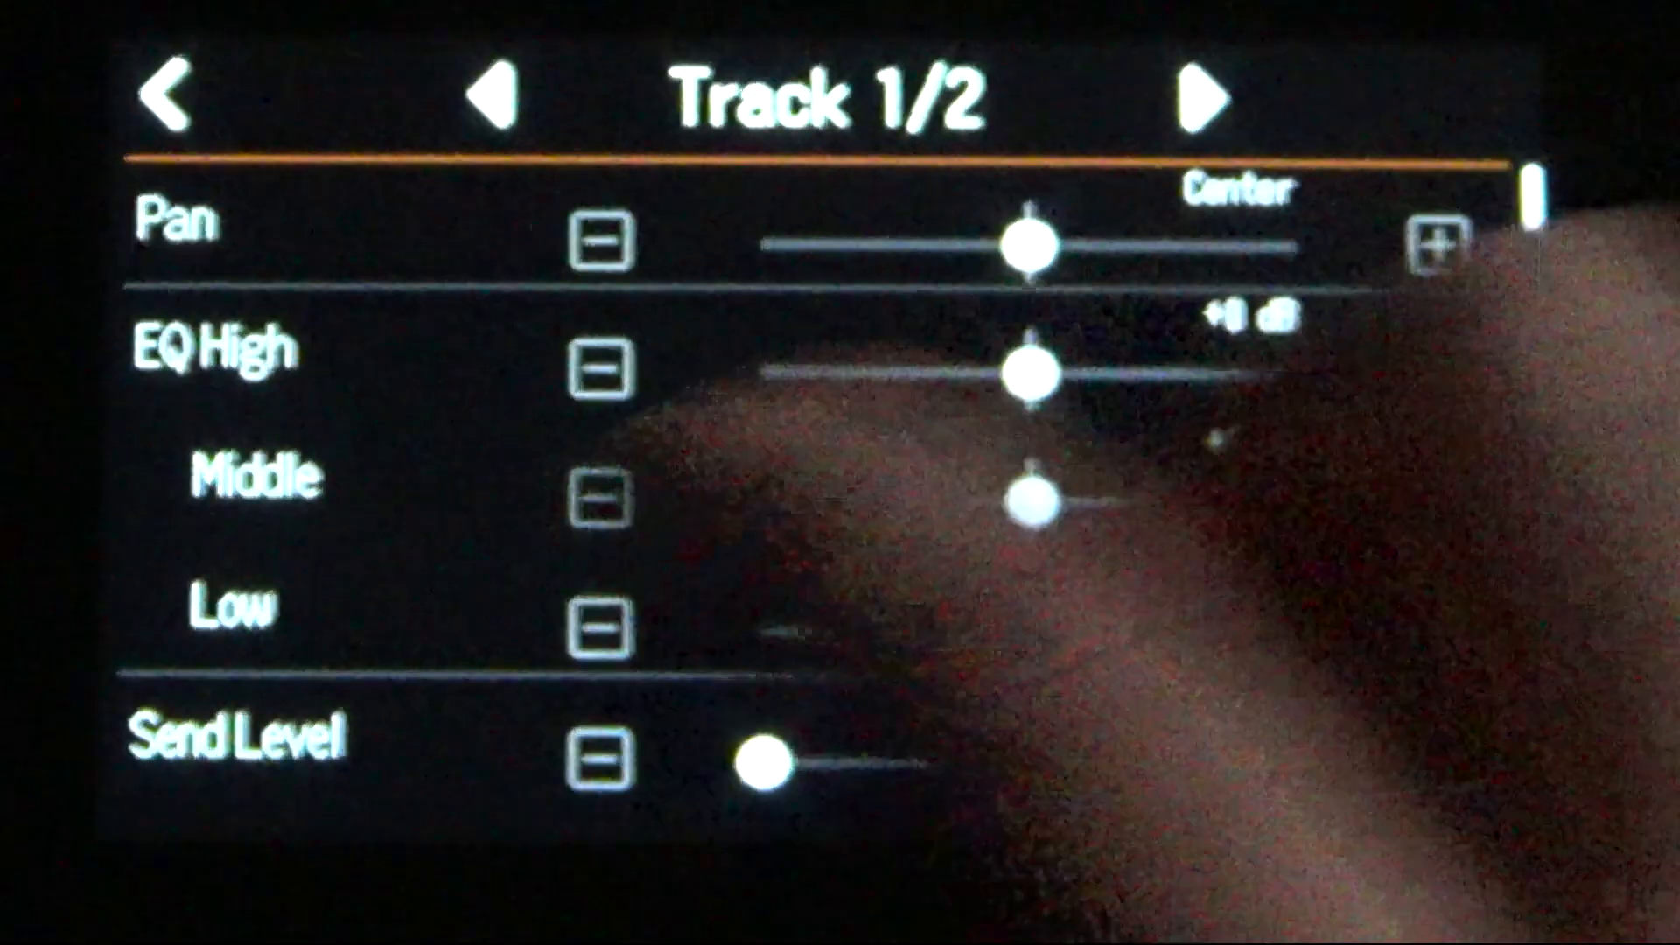
scroll(down, 3)
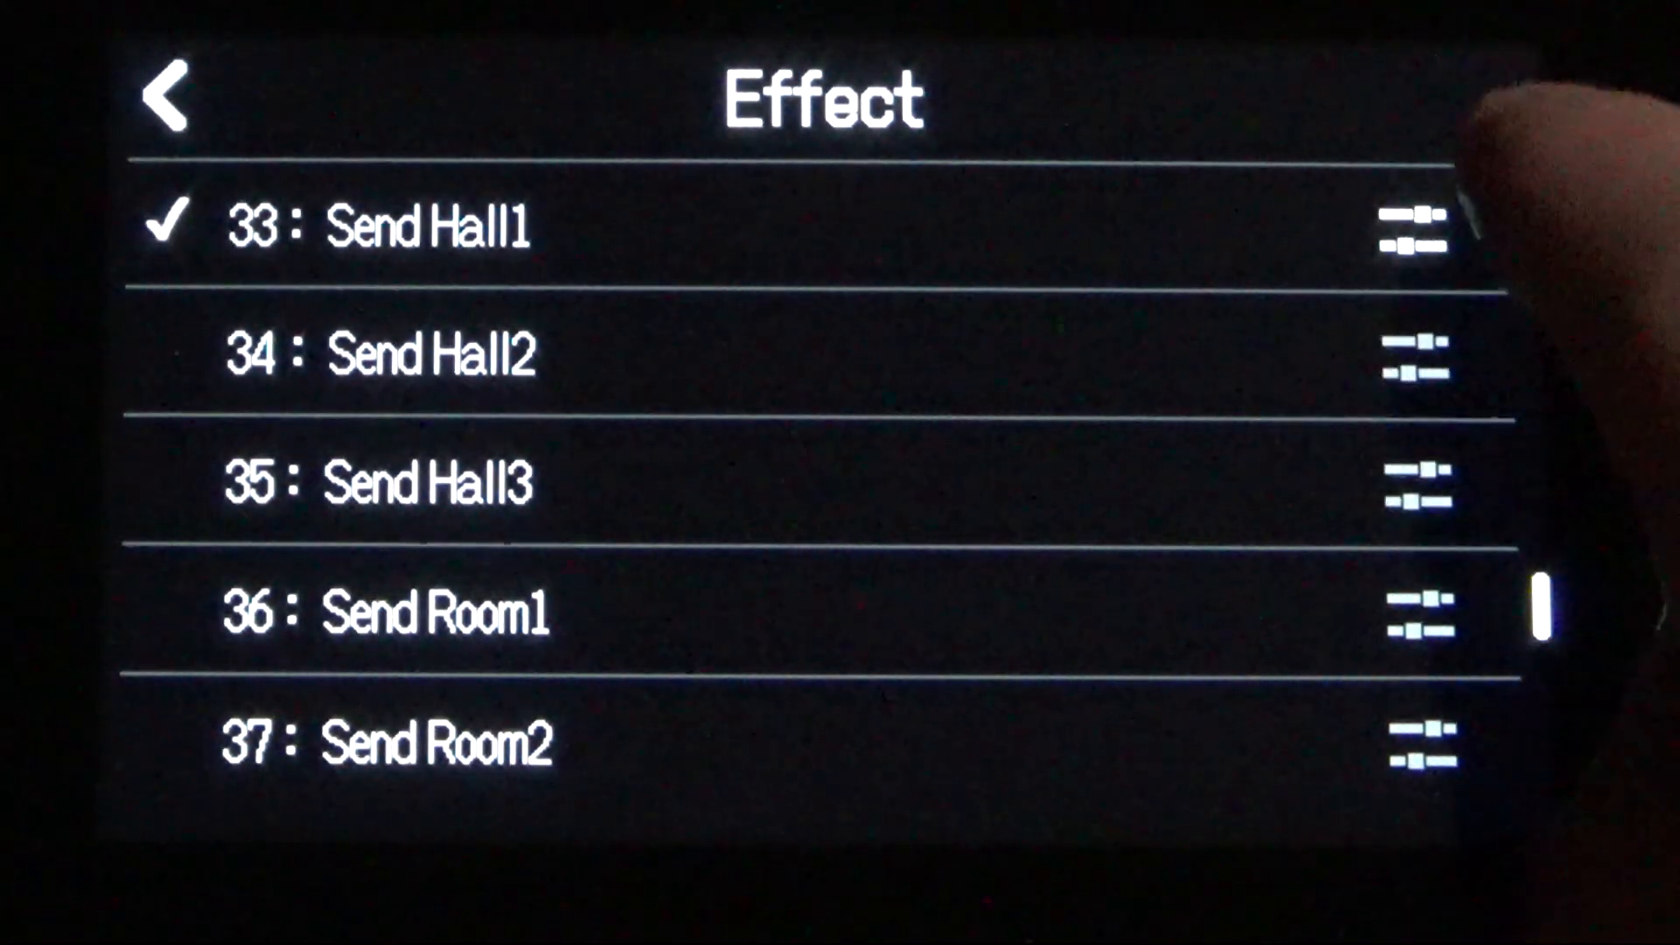
click(375, 224)
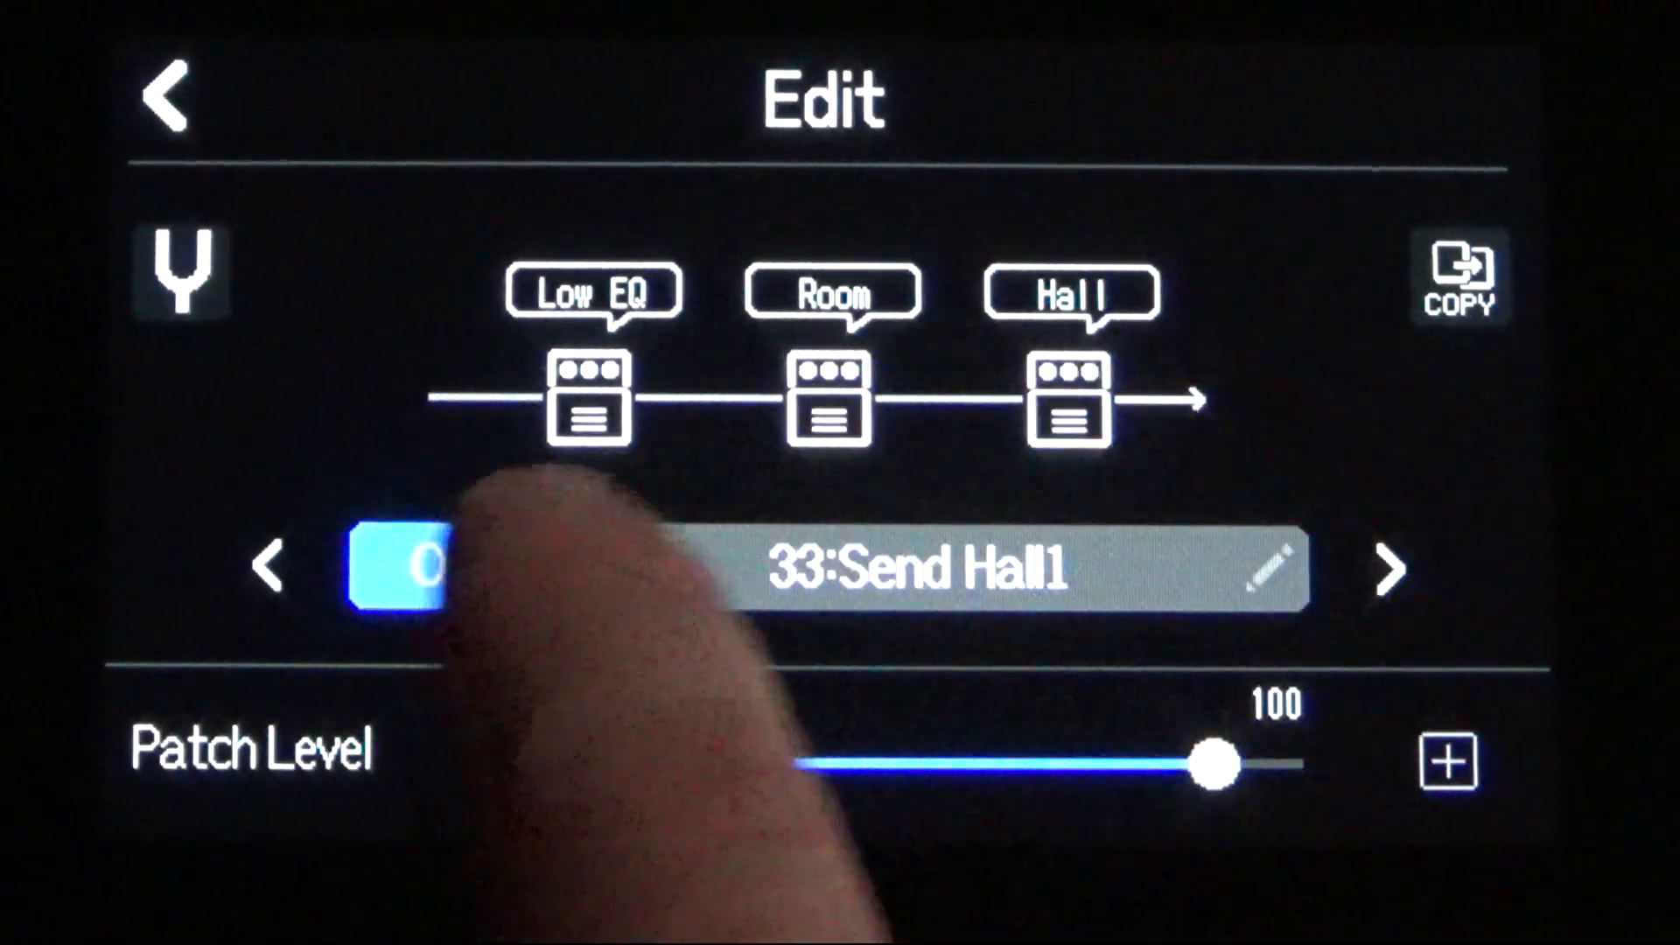
click(828, 405)
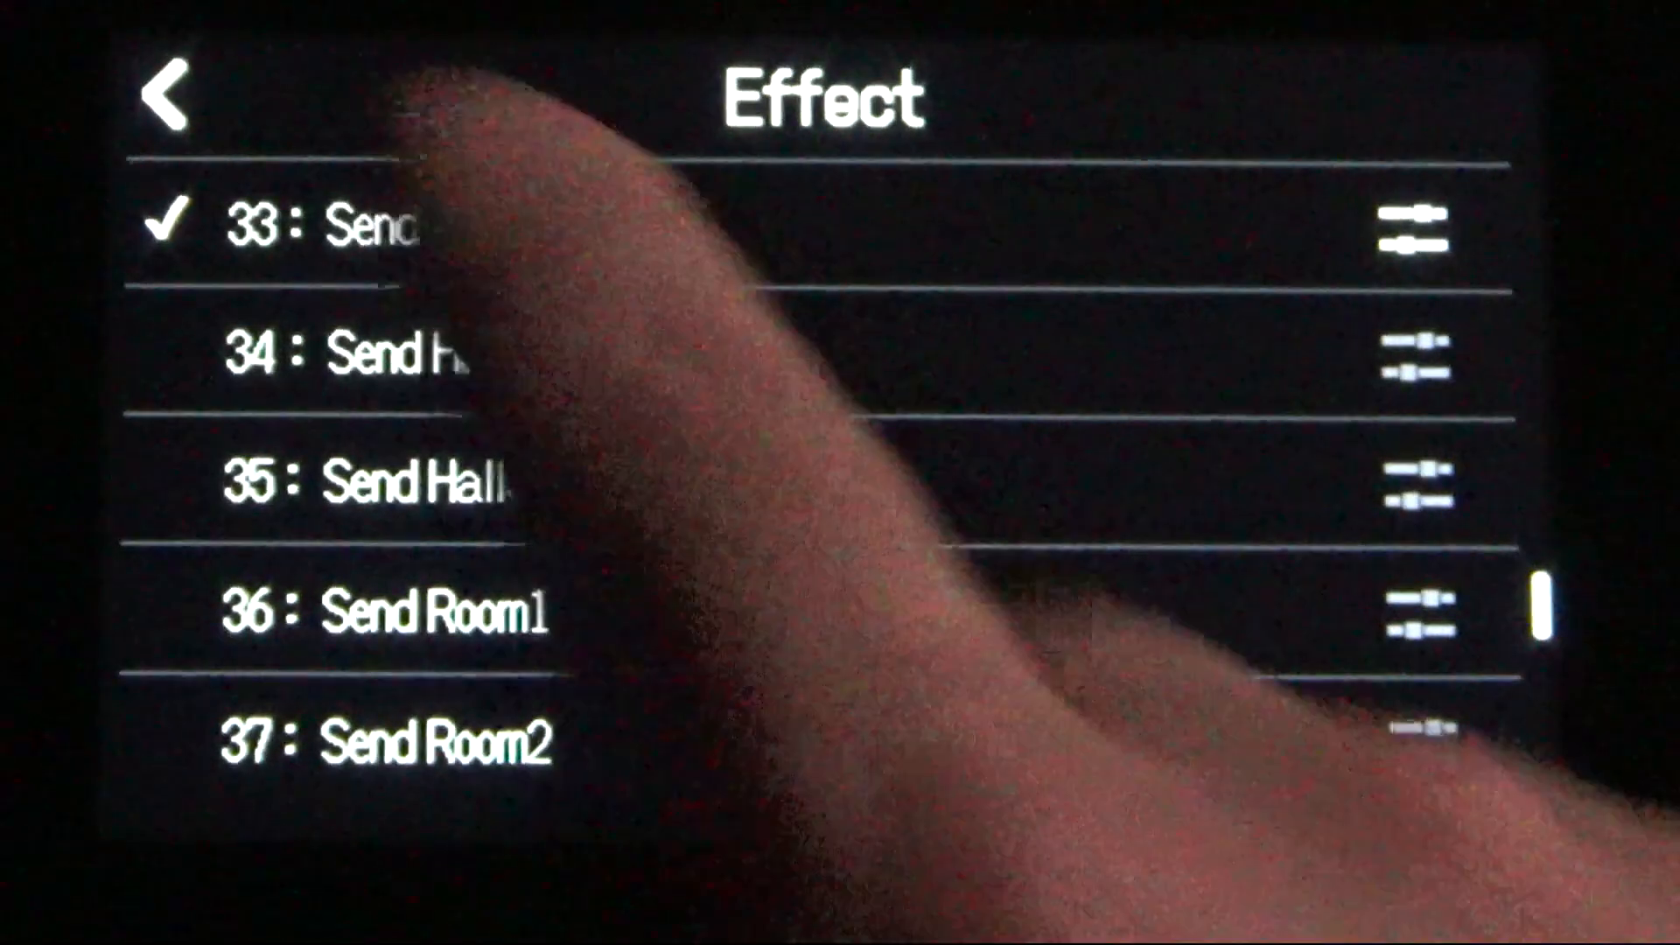
- Return to Track 1/2 settings and raise the Send Hall1 send level to 20
click(166, 97)
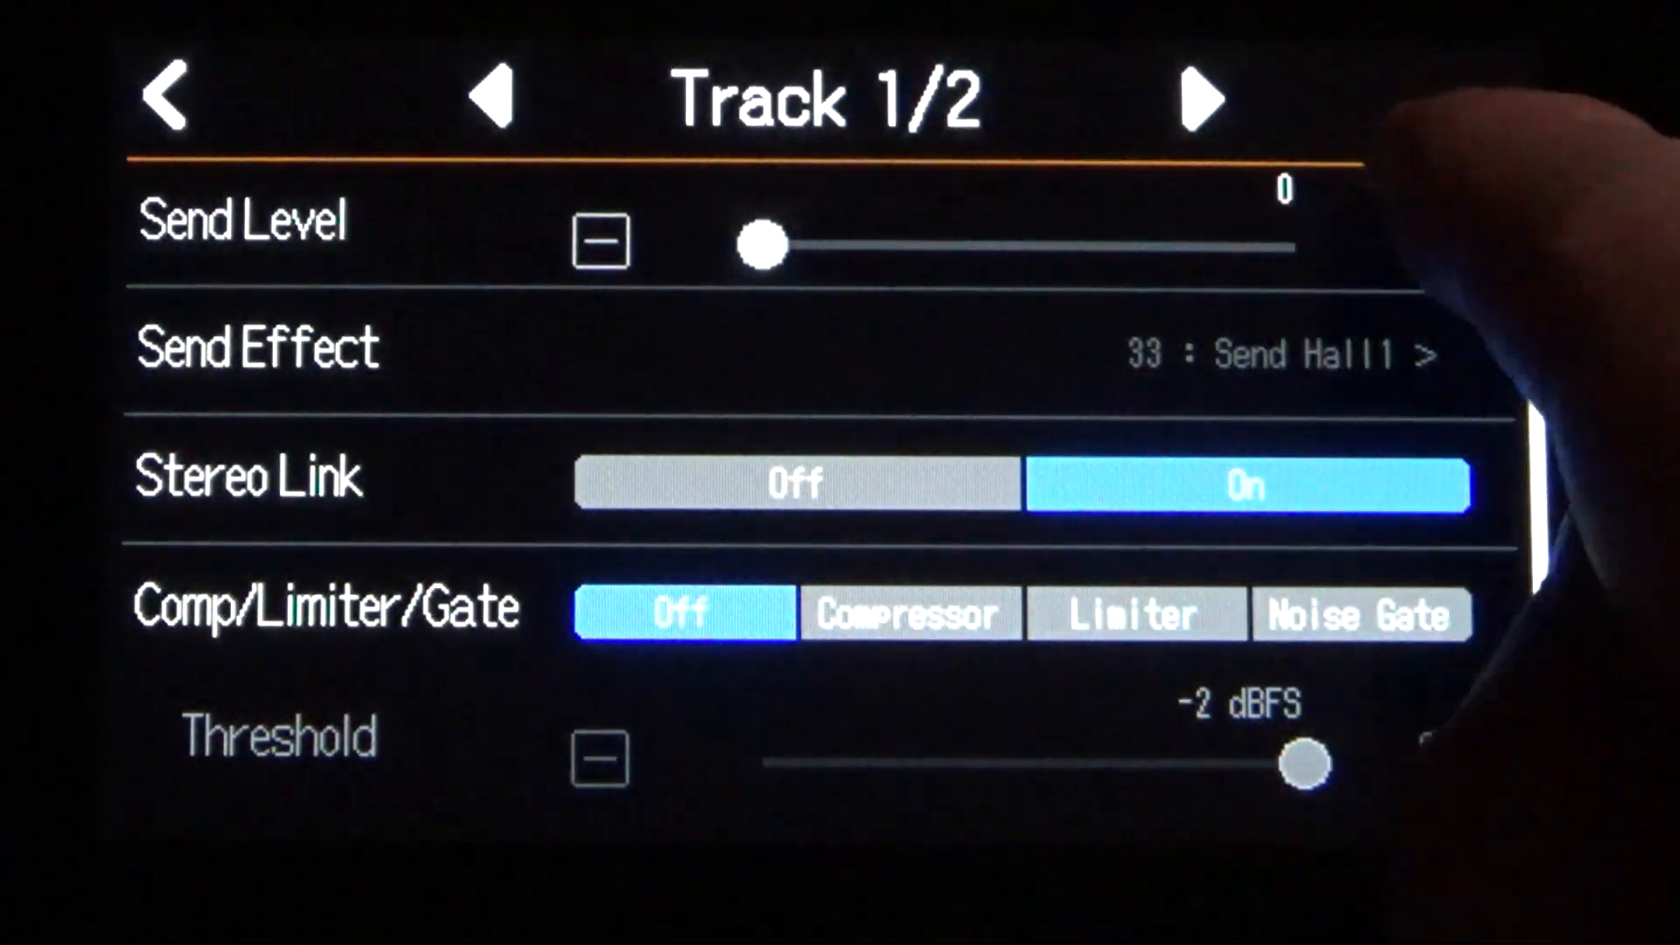
drag(763, 244, 815, 244)
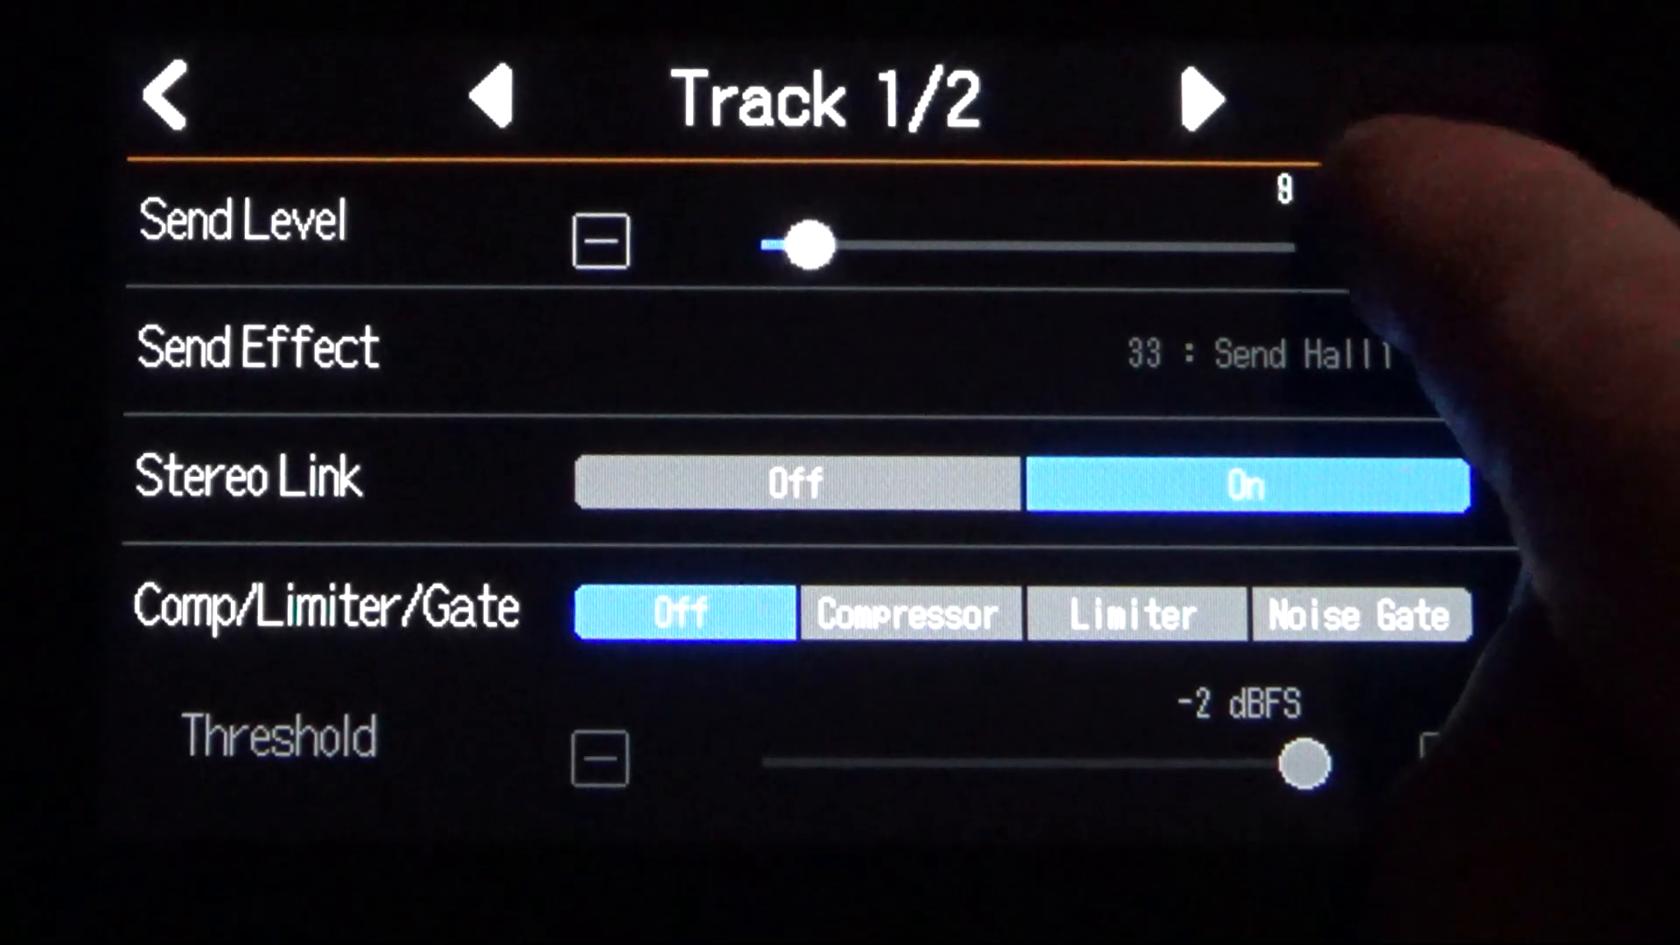
drag(805, 244, 857, 244)
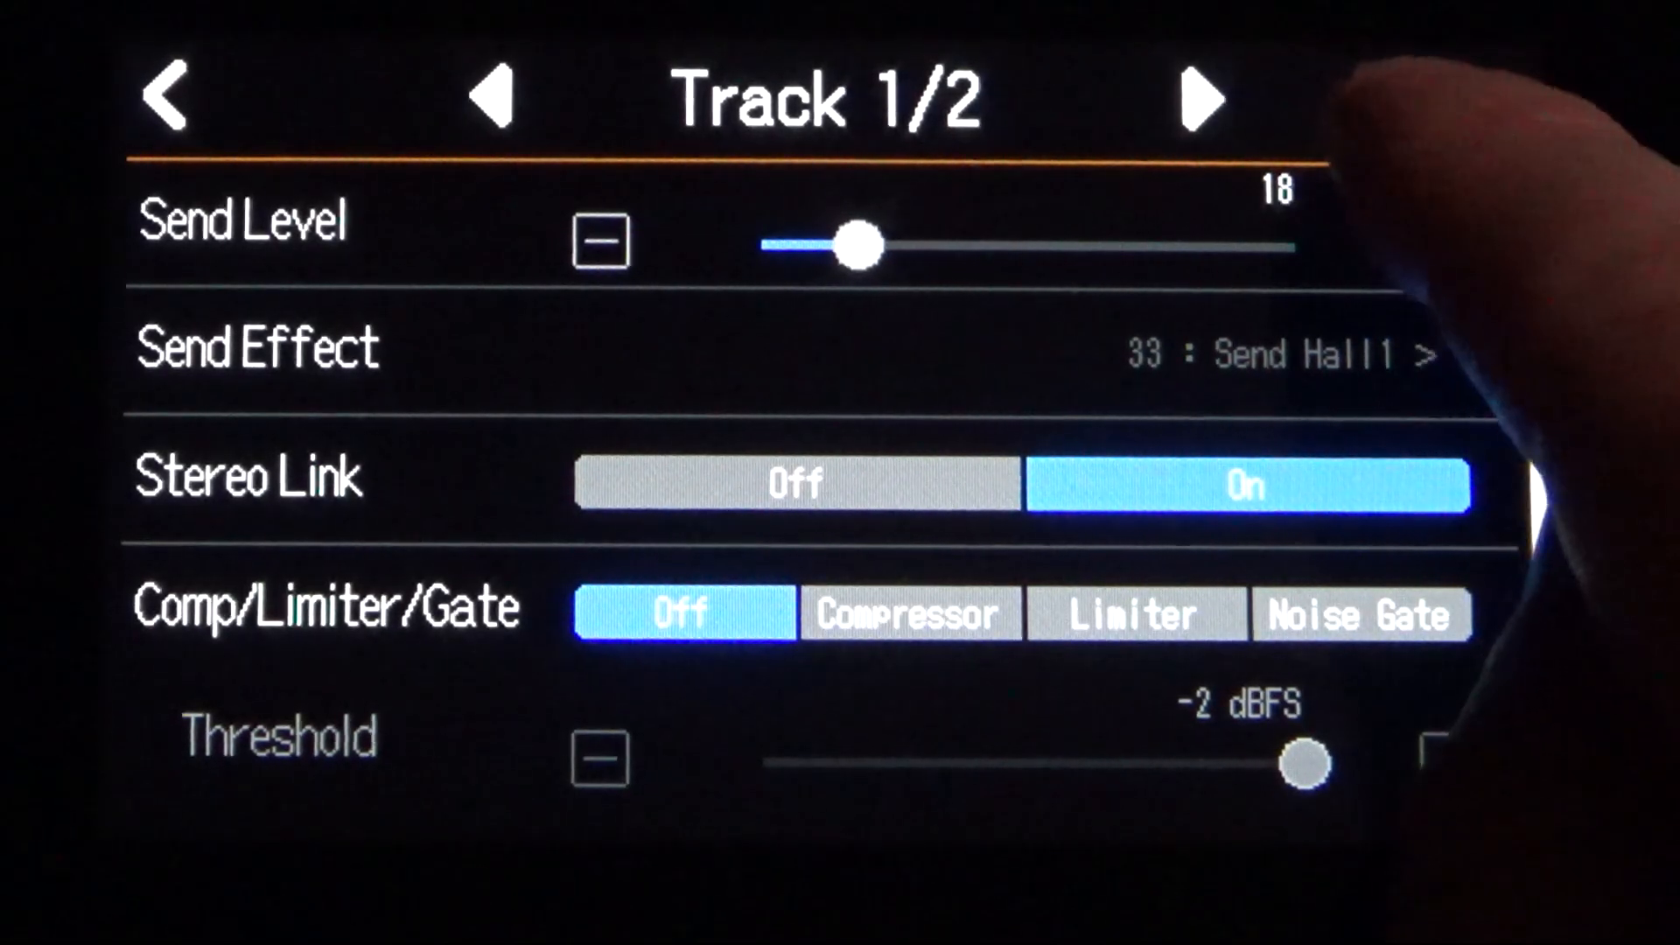
drag(851, 244, 873, 244)
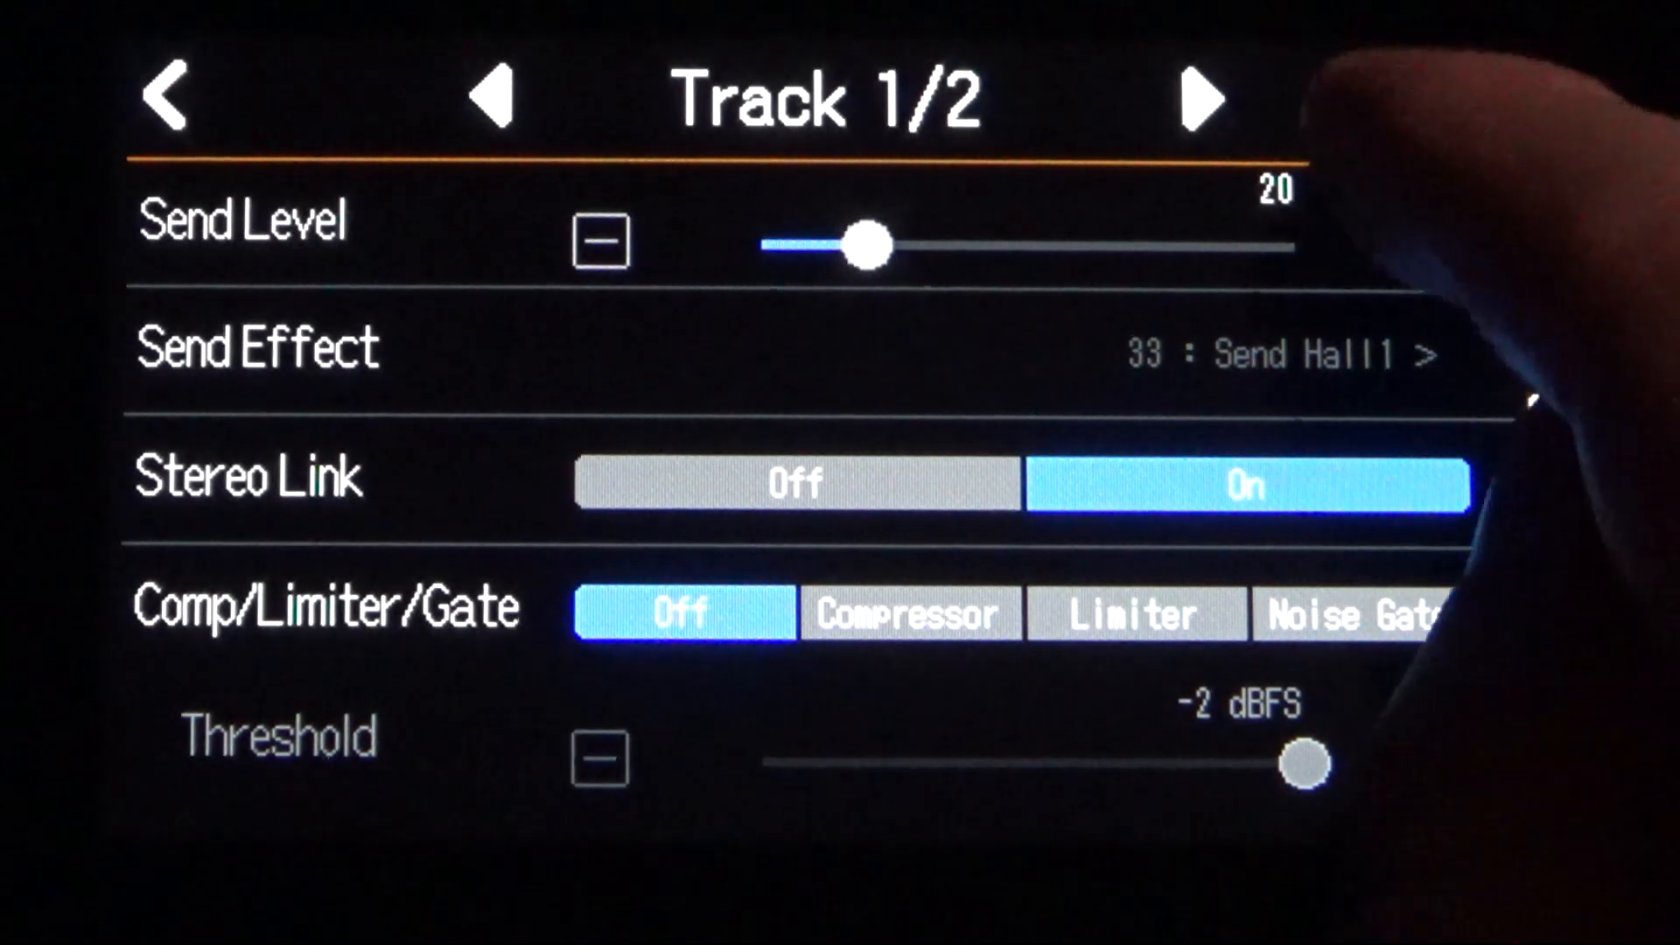